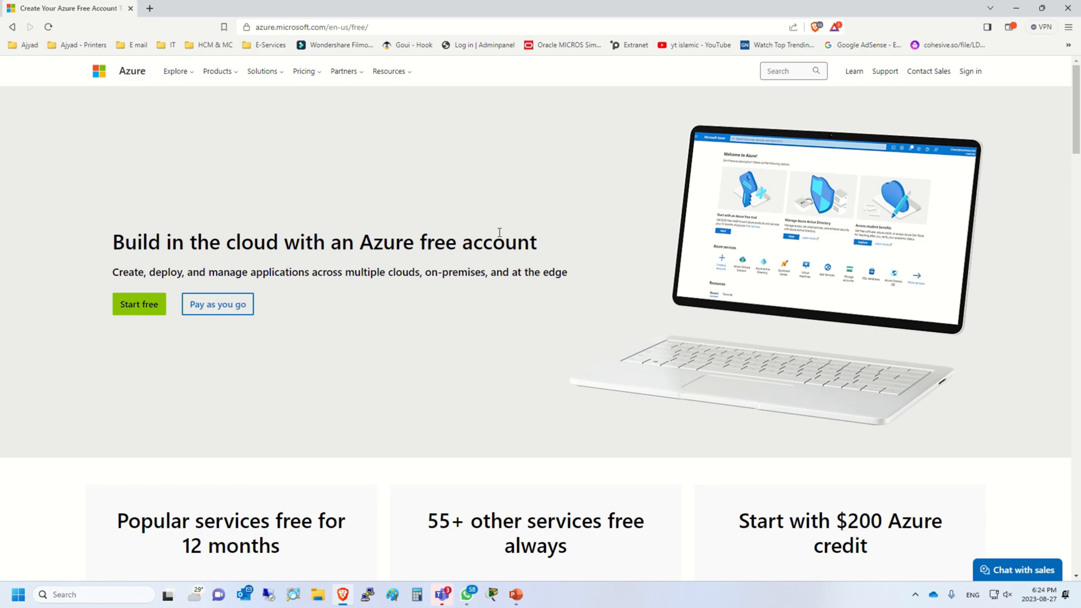
{"action": "mouse_move", "coordinate": [875, 159]}
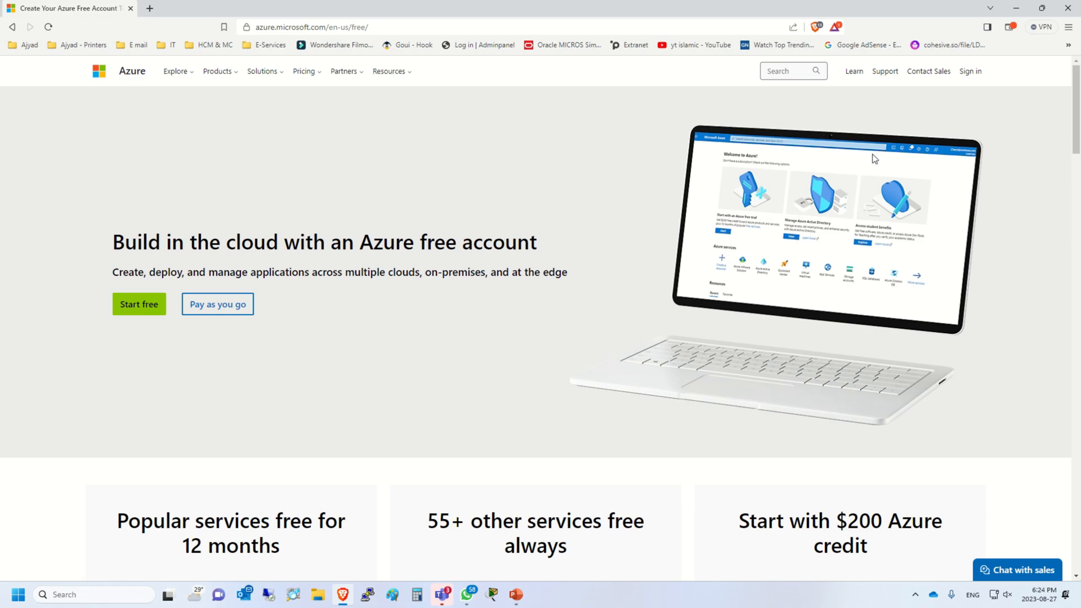
- Start the free Azure signup, choose the existing Microsoft account and enter its password
{"action": "left_click", "coordinate": [139, 304]}
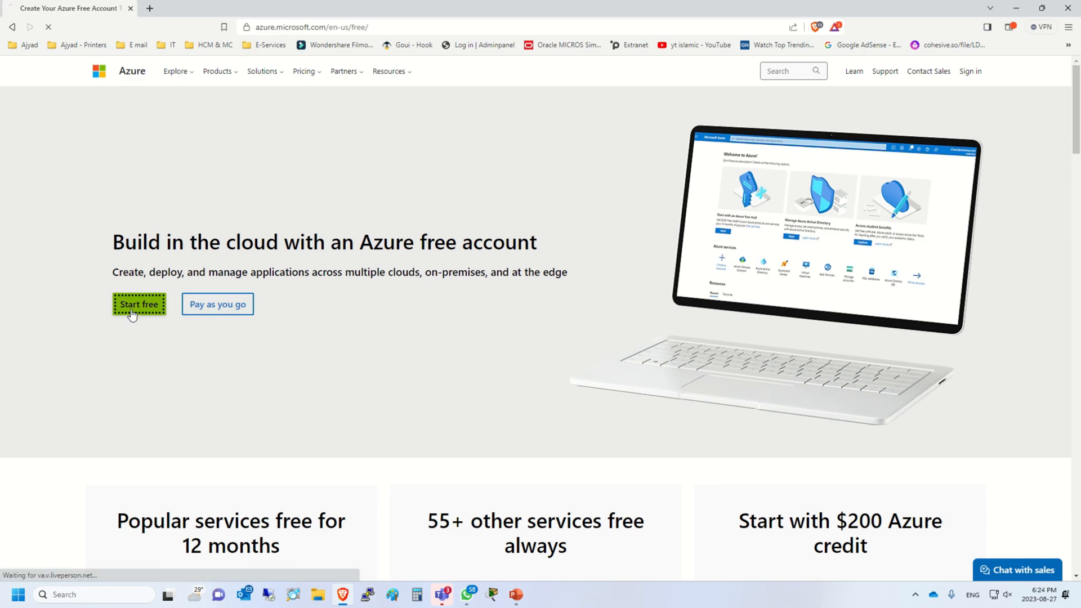
{"action": "left_click", "coordinate": [139, 304]}
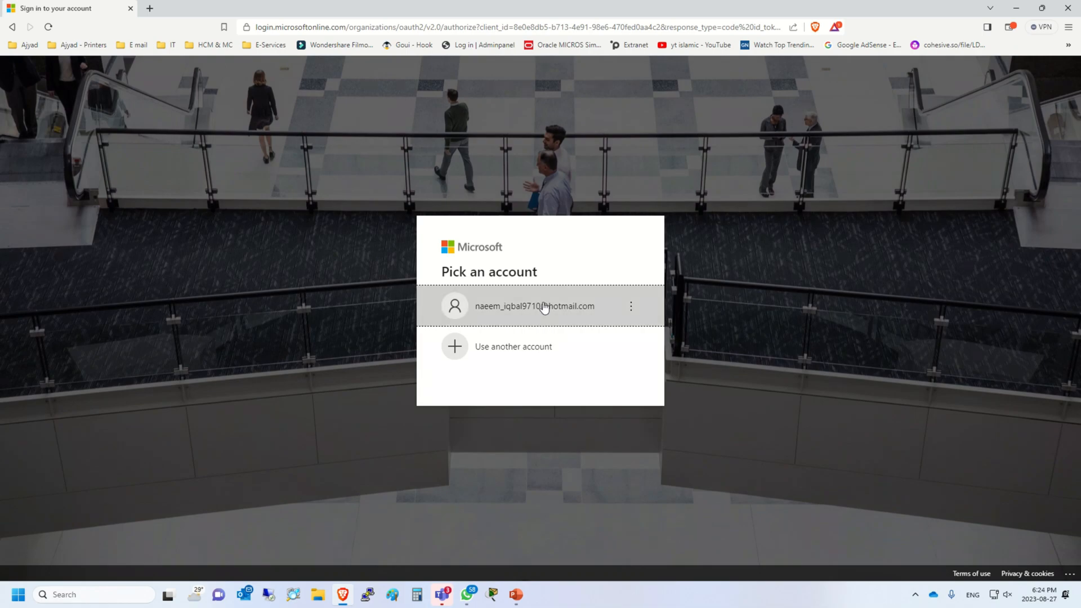
{"action": "left_click", "coordinate": [534, 305]}
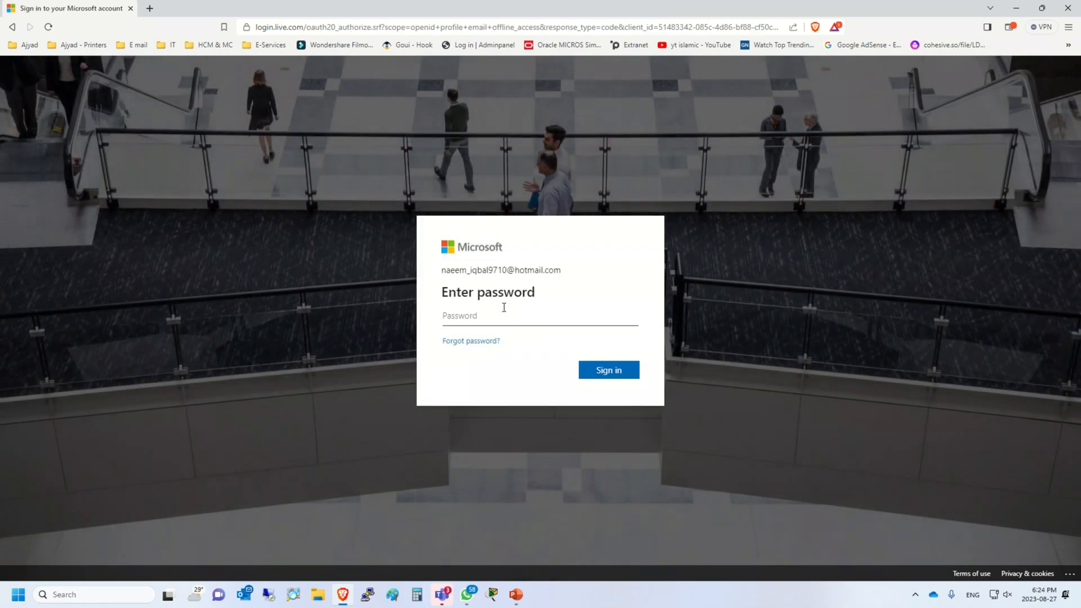
{"action": "type", "text": "password"}
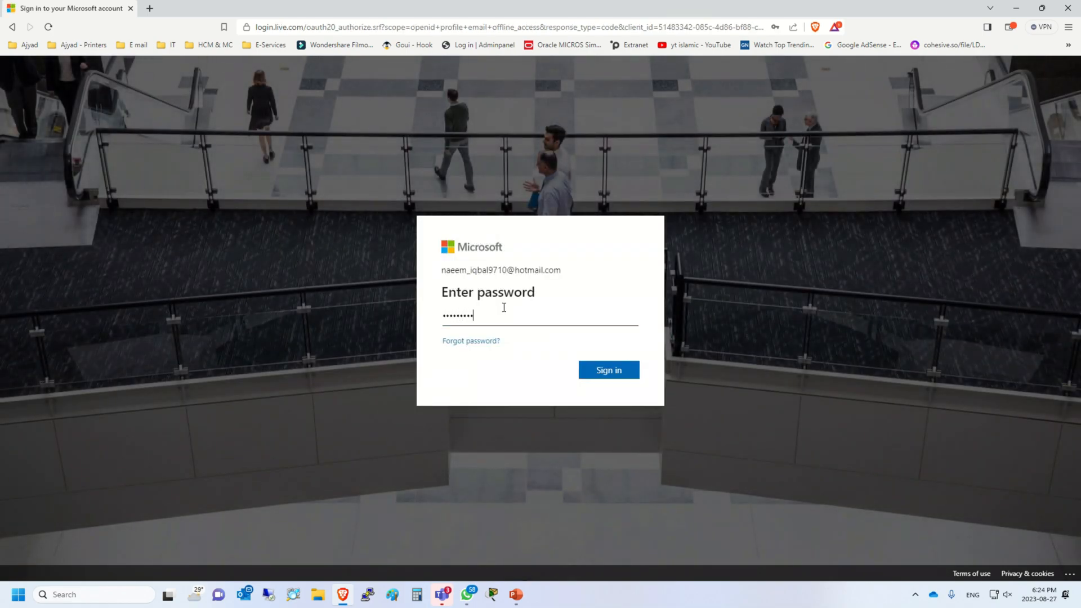
- Complete sign-in to the portal home and dismiss the $200.00 credit remaining notice
{"action": "left_click", "coordinate": [608, 369]}
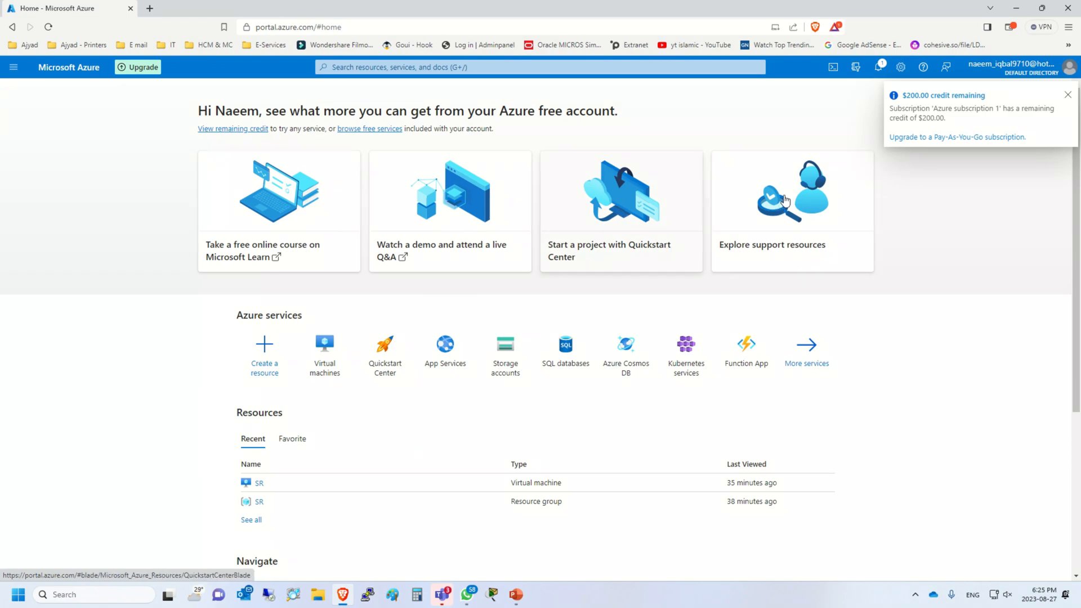
{"action": "mouse_move", "coordinate": [920, 106]}
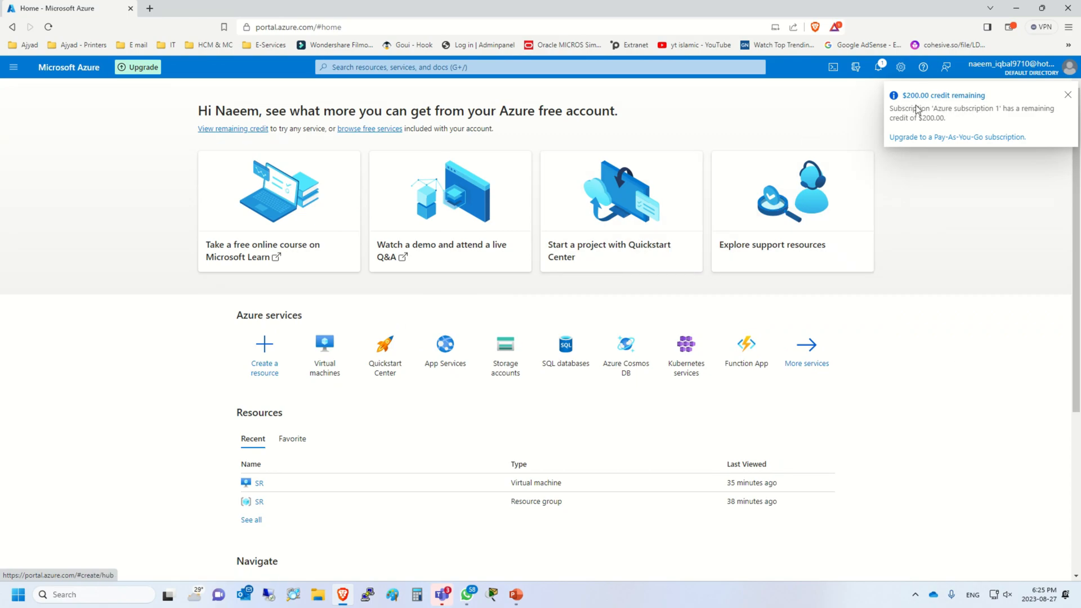
{"action": "mouse_move", "coordinate": [942, 94]}
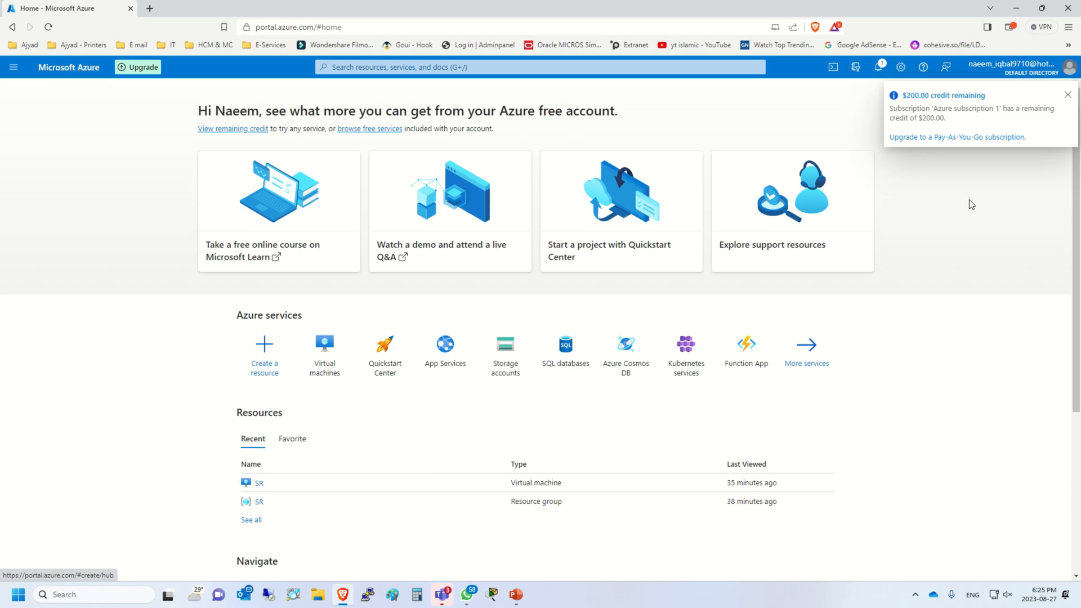
{"action": "left_click", "coordinate": [1067, 95]}
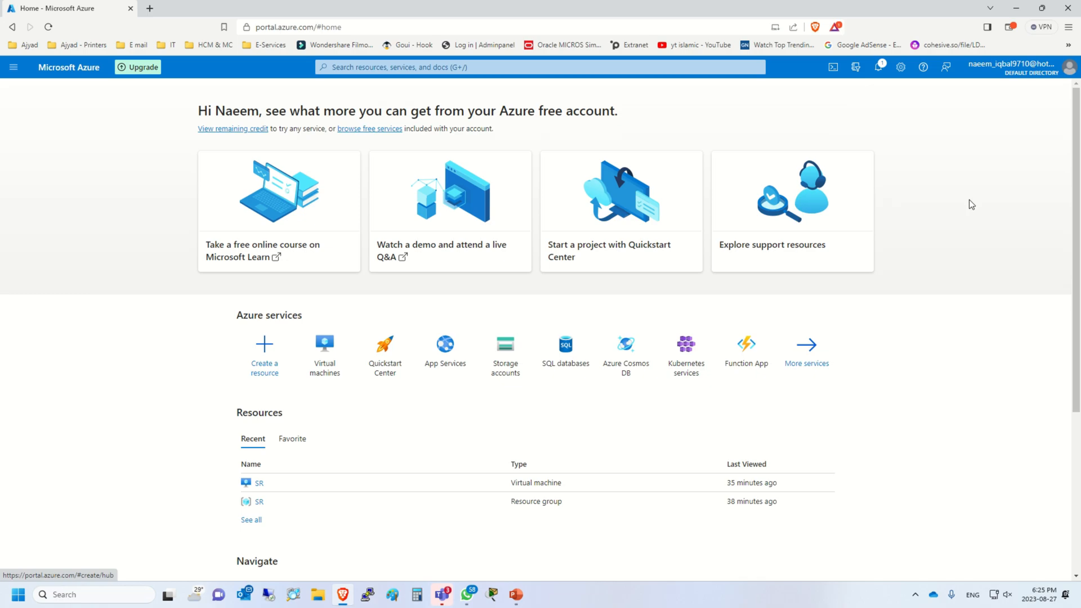
{"action": "mouse_move", "coordinate": [378, 432]}
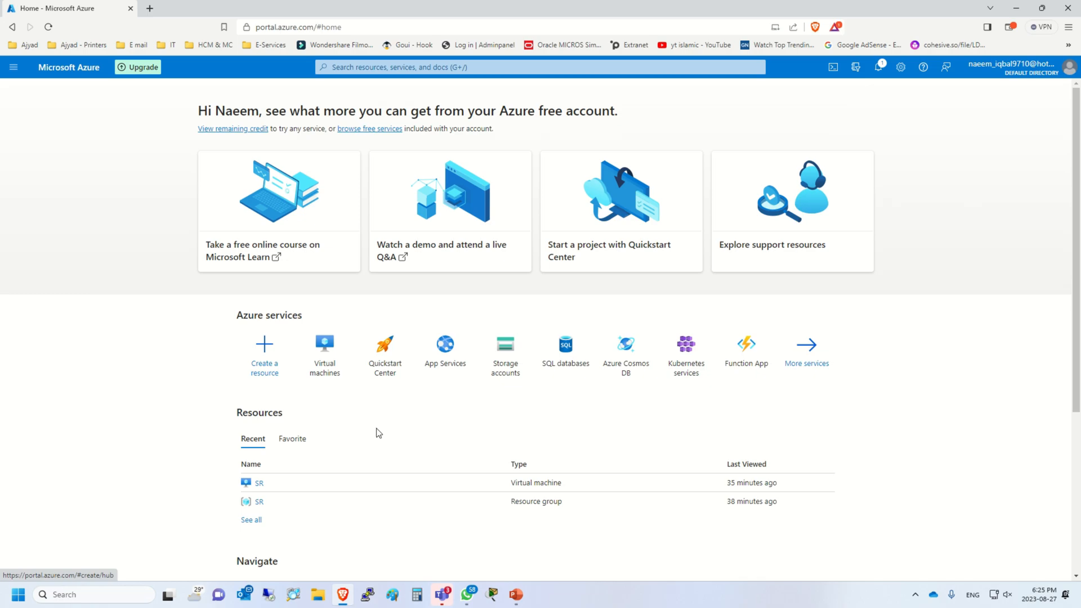
{"action": "mouse_move", "coordinate": [324, 348]}
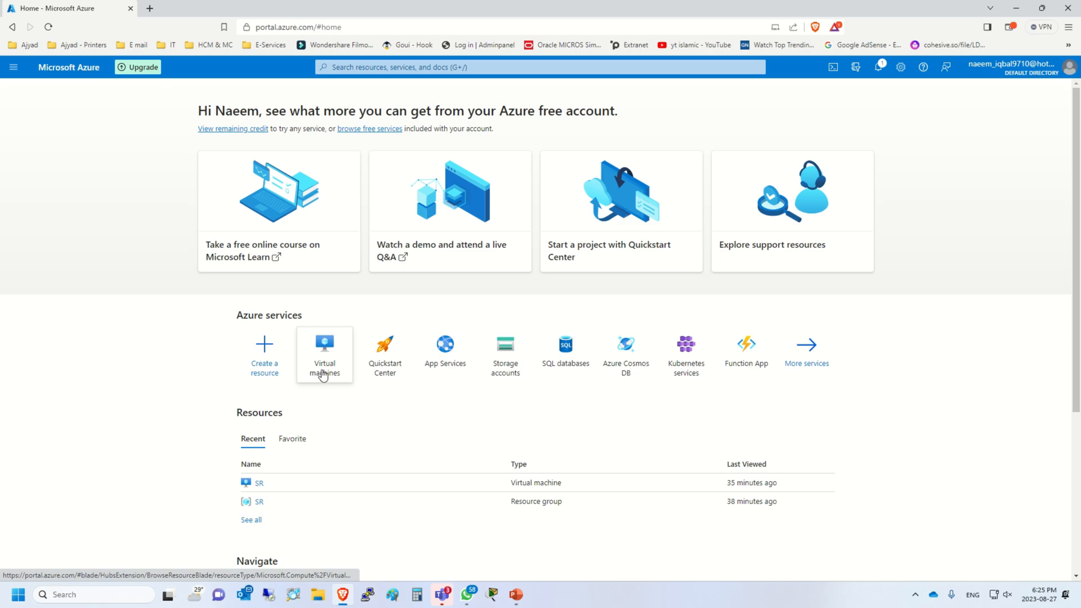
- Show the Virtual machines list with the running SR VM and view the Create options
{"action": "left_click", "coordinate": [324, 348]}
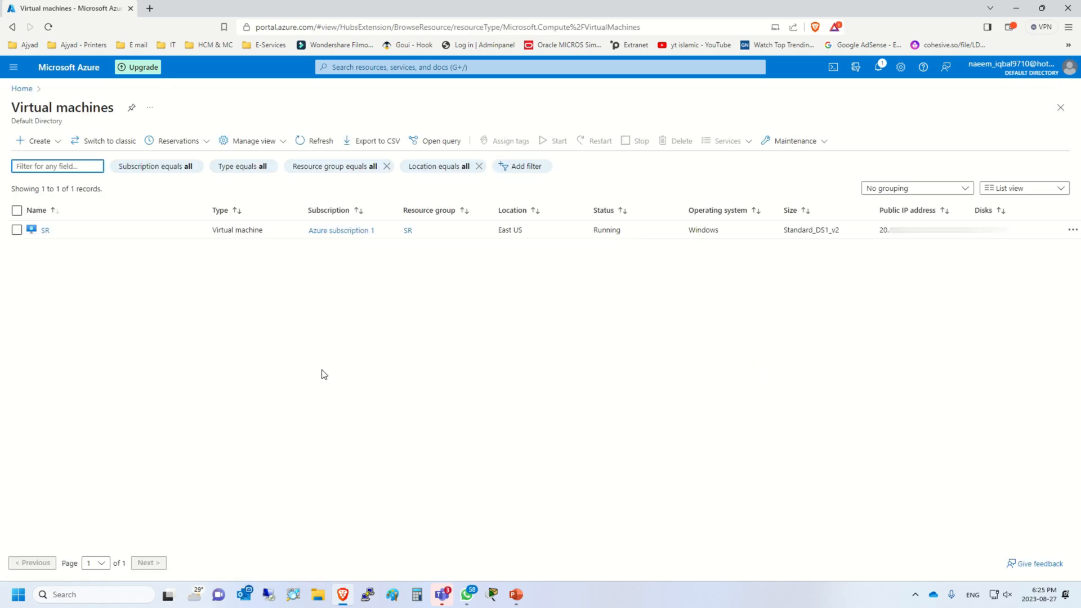
{"action": "mouse_move", "coordinate": [374, 246]}
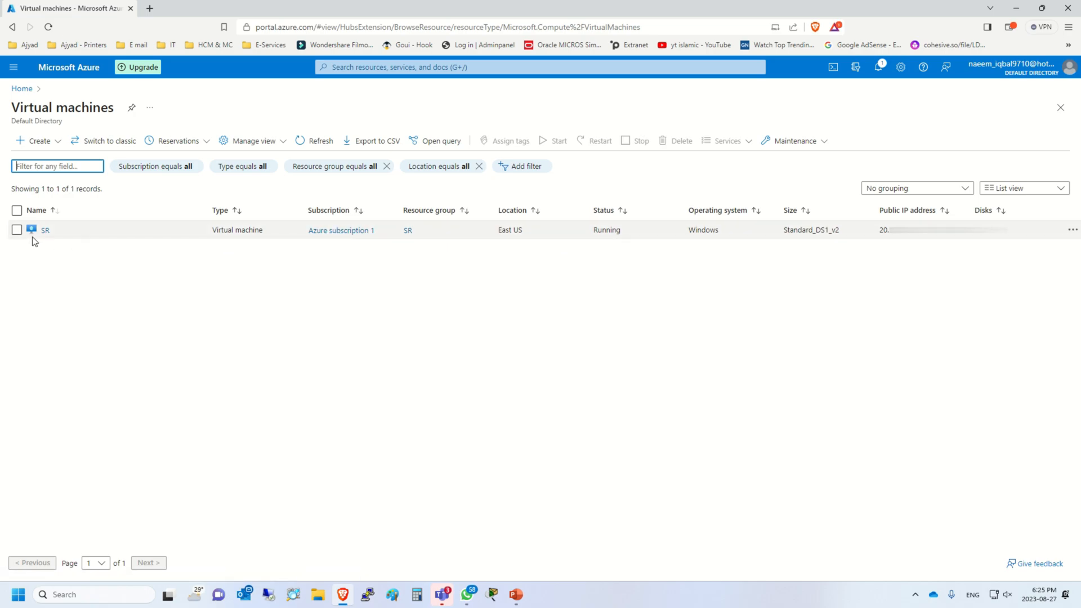
{"action": "mouse_move", "coordinate": [43, 229]}
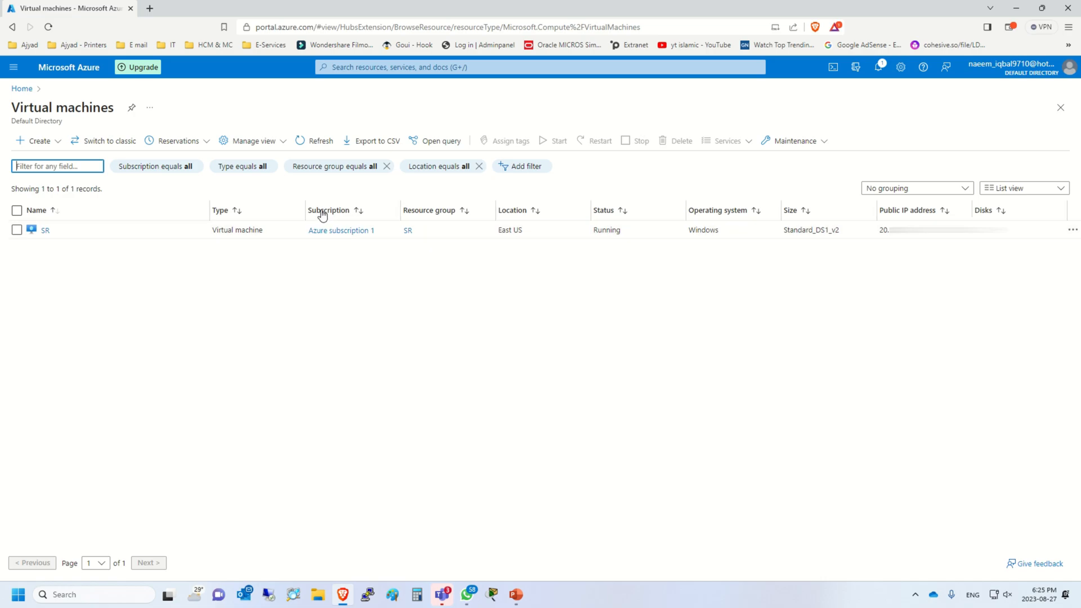
{"action": "mouse_move", "coordinate": [439, 230]}
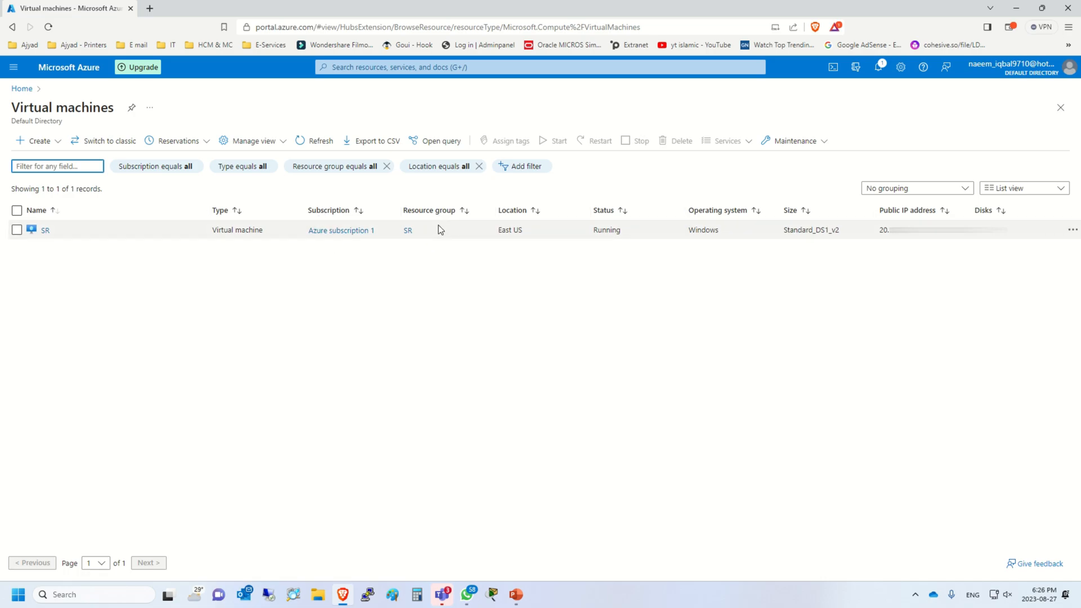
{"action": "mouse_move", "coordinate": [511, 240]}
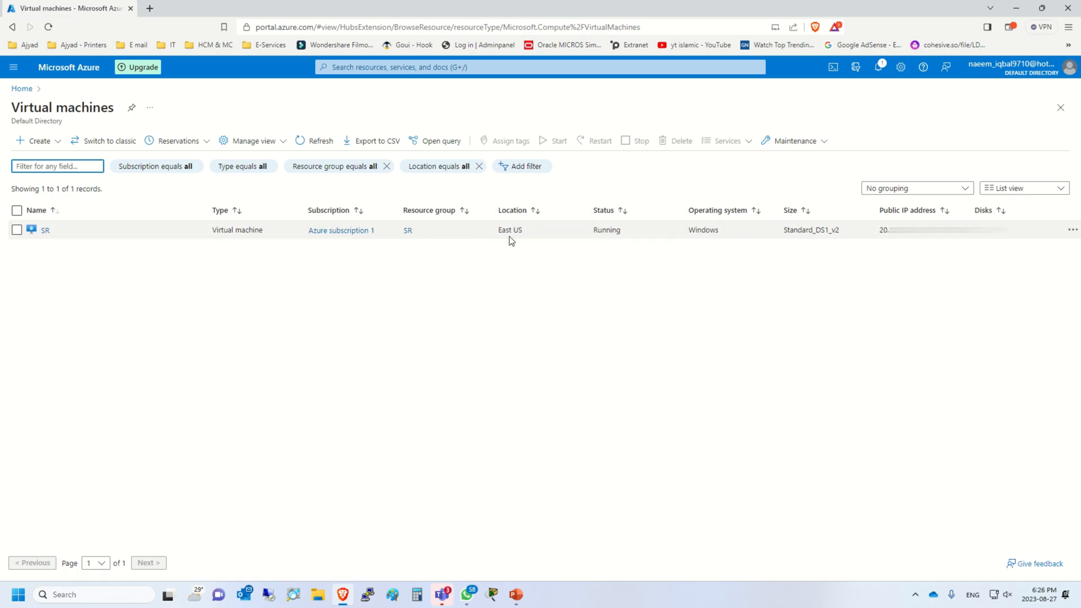
{"action": "mouse_move", "coordinate": [614, 213]}
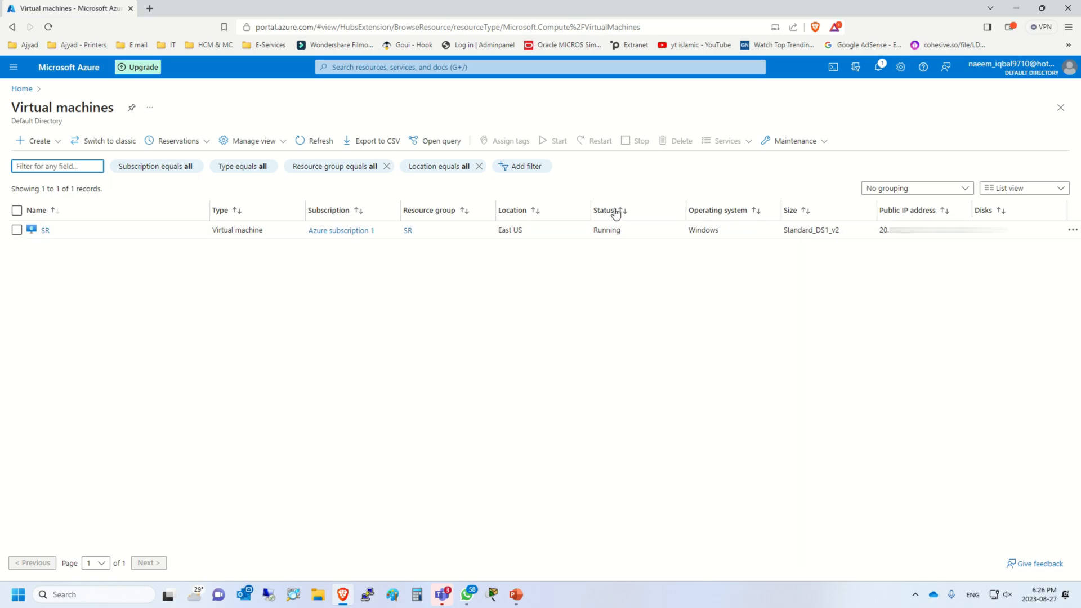
{"action": "mouse_move", "coordinate": [714, 222]}
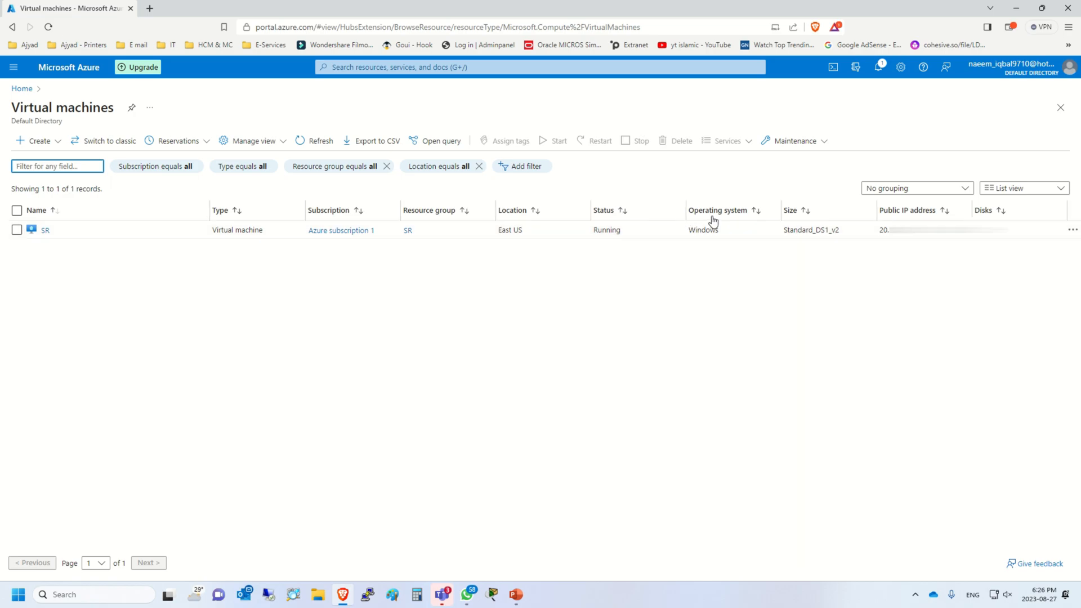
{"action": "mouse_move", "coordinate": [702, 230]}
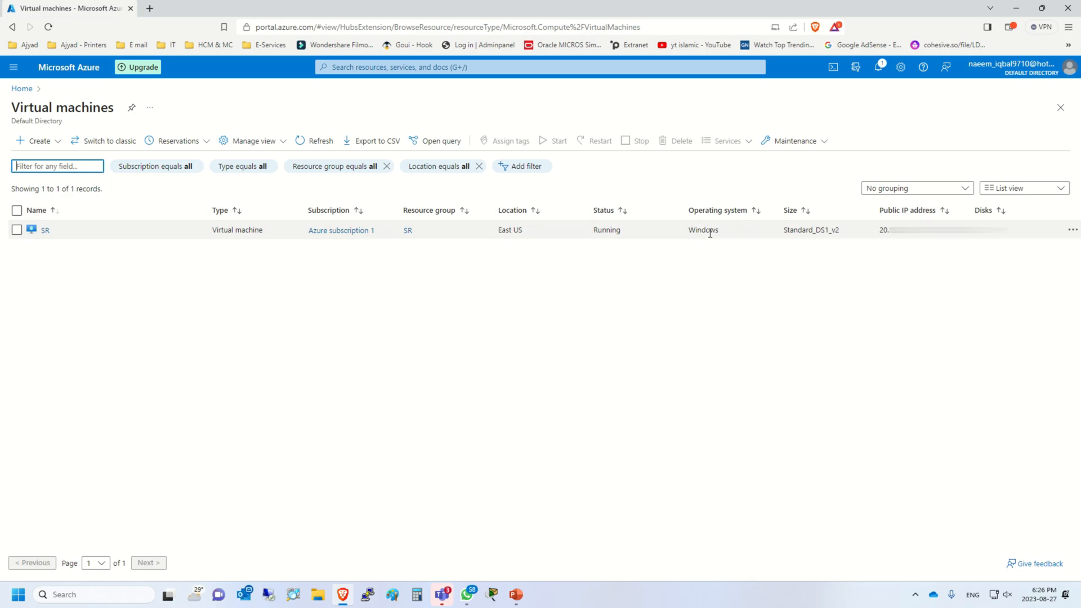
{"action": "mouse_move", "coordinate": [880, 235]}
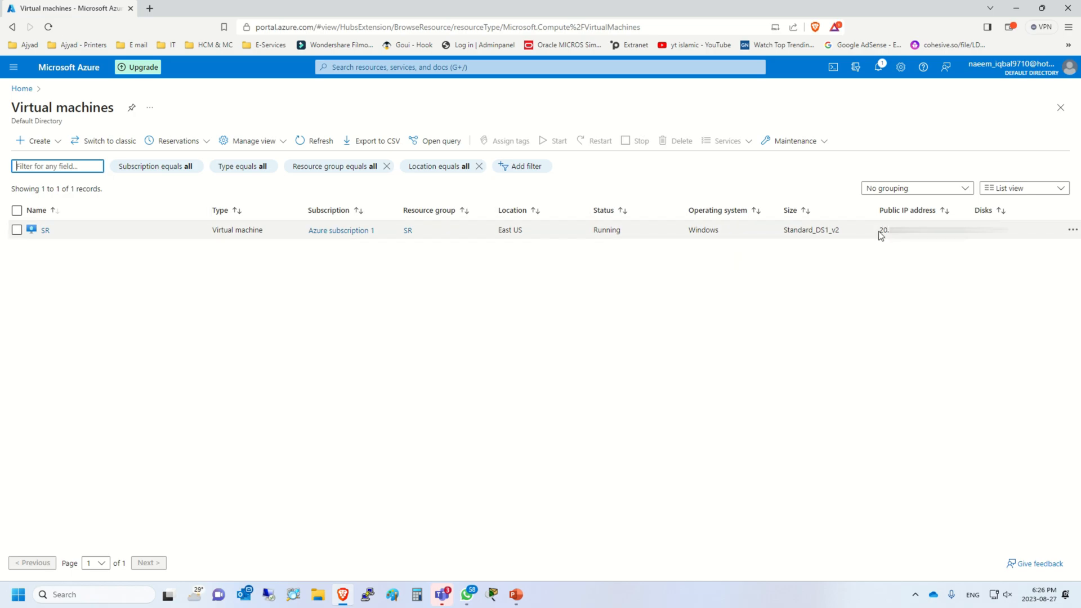
{"action": "mouse_move", "coordinate": [471, 329]}
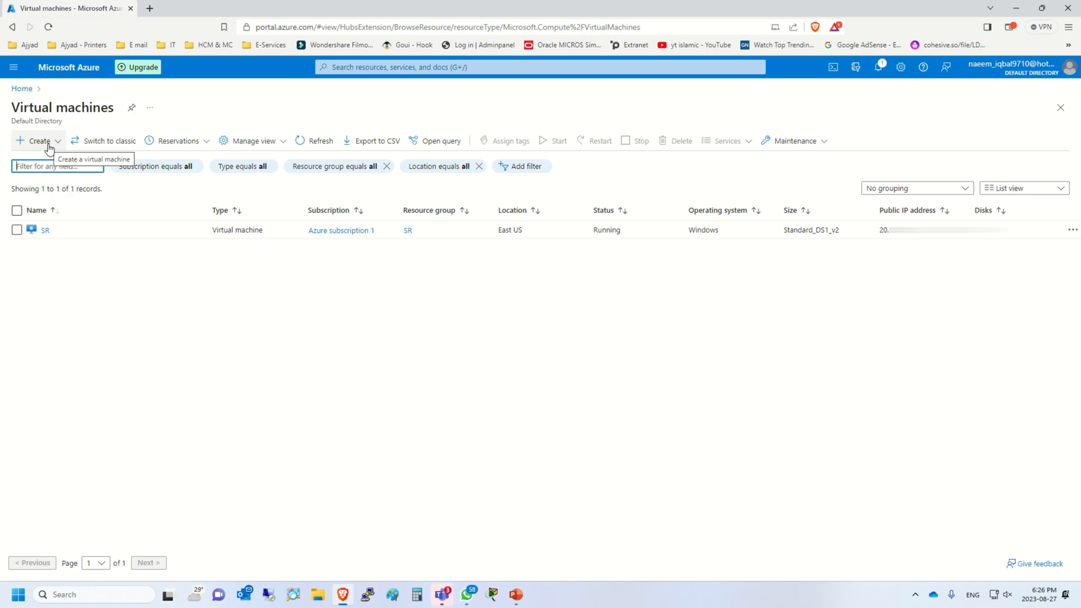
{"action": "left_click", "coordinate": [38, 141]}
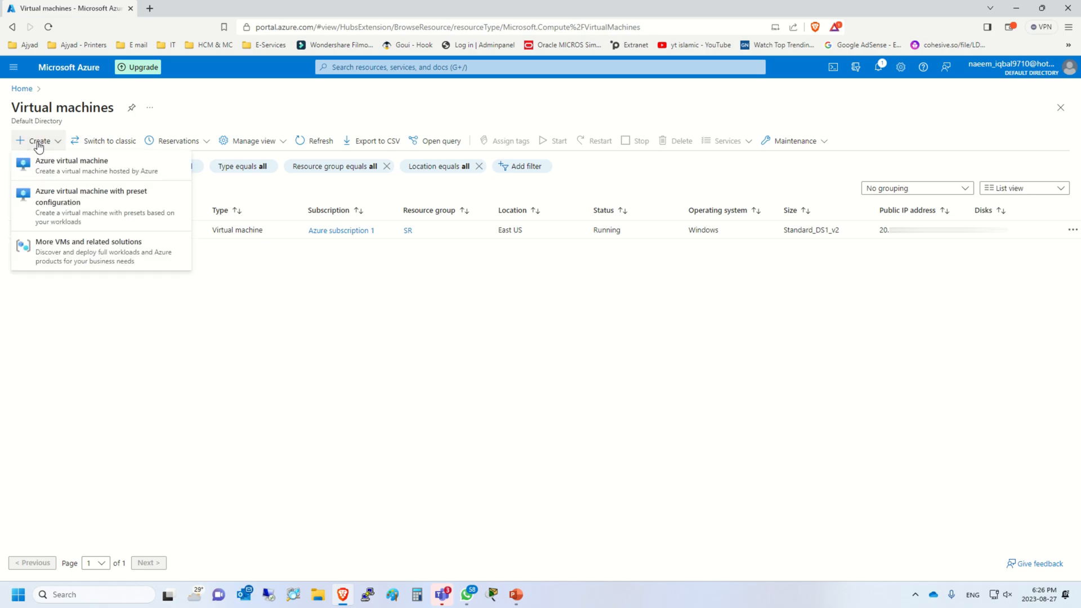
{"action": "mouse_move", "coordinate": [71, 165]}
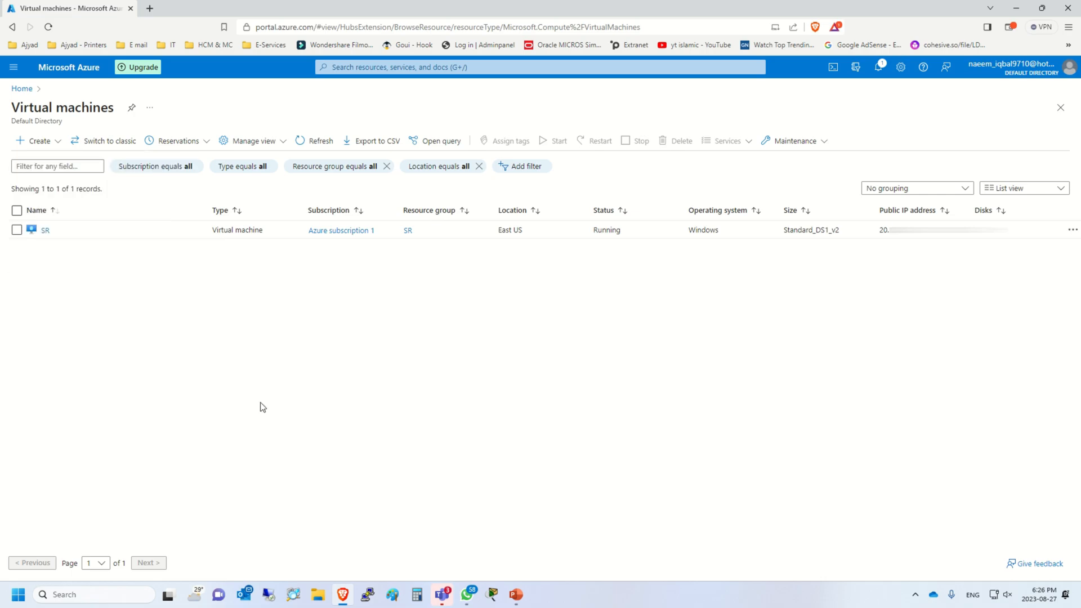
{"action": "mouse_move", "coordinate": [39, 141]}
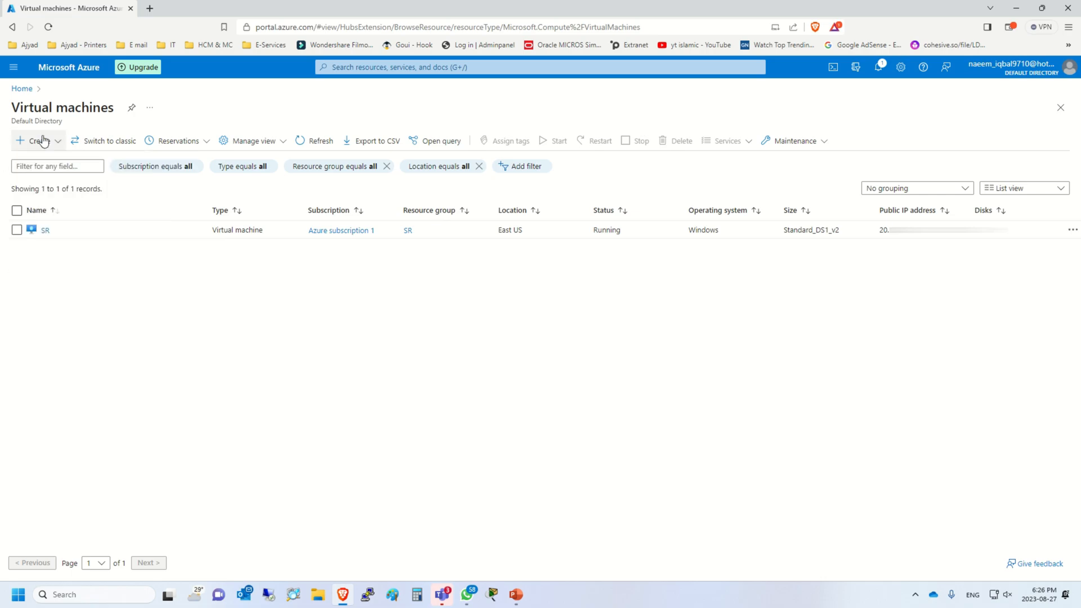
- Start a new virtual machine and enter SR as the existing resource group
{"action": "left_click", "coordinate": [35, 140]}
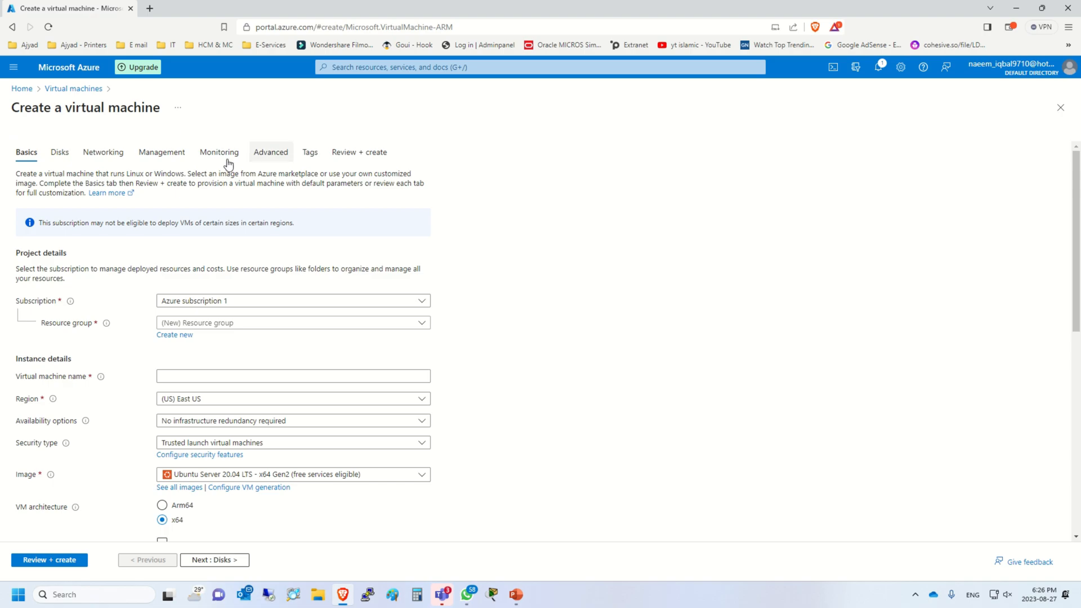
{"action": "mouse_move", "coordinate": [287, 161]}
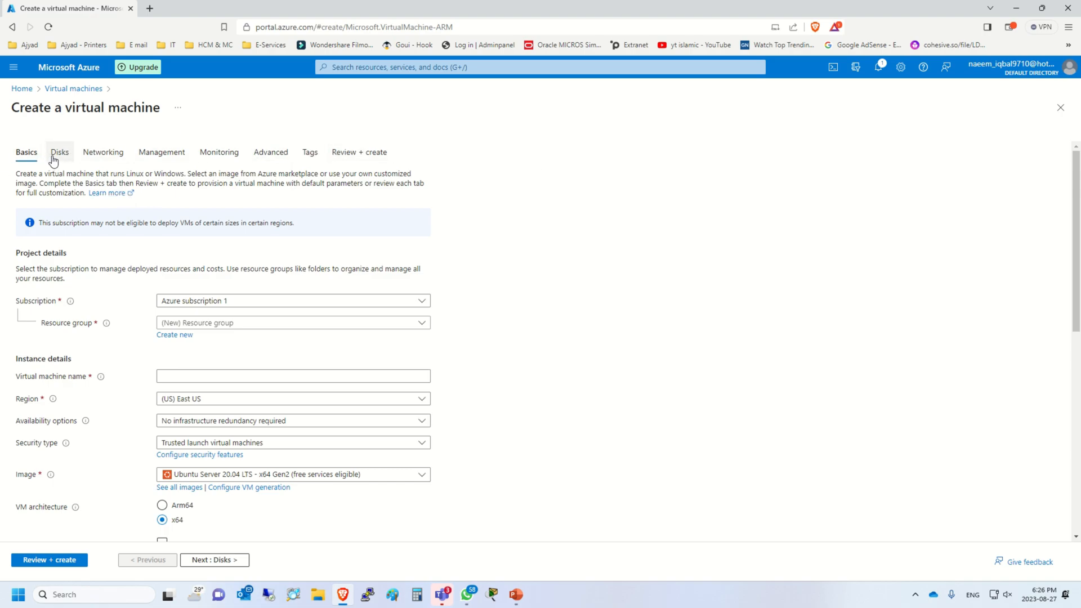
{"action": "mouse_move", "coordinate": [257, 292]}
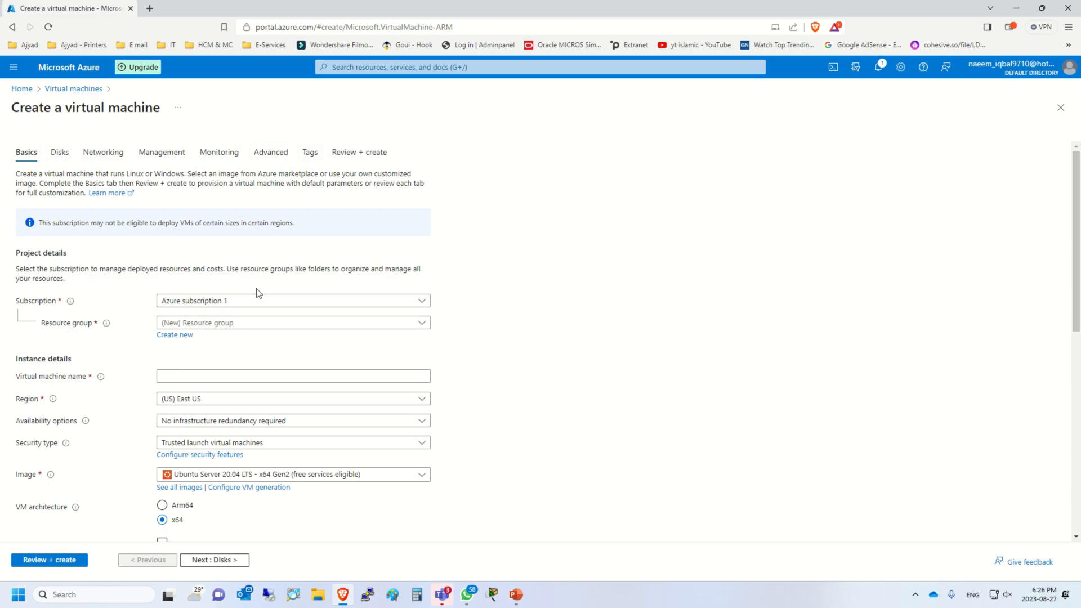
{"action": "scroll", "scroll_direction": "down", "scroll_amount": 3}
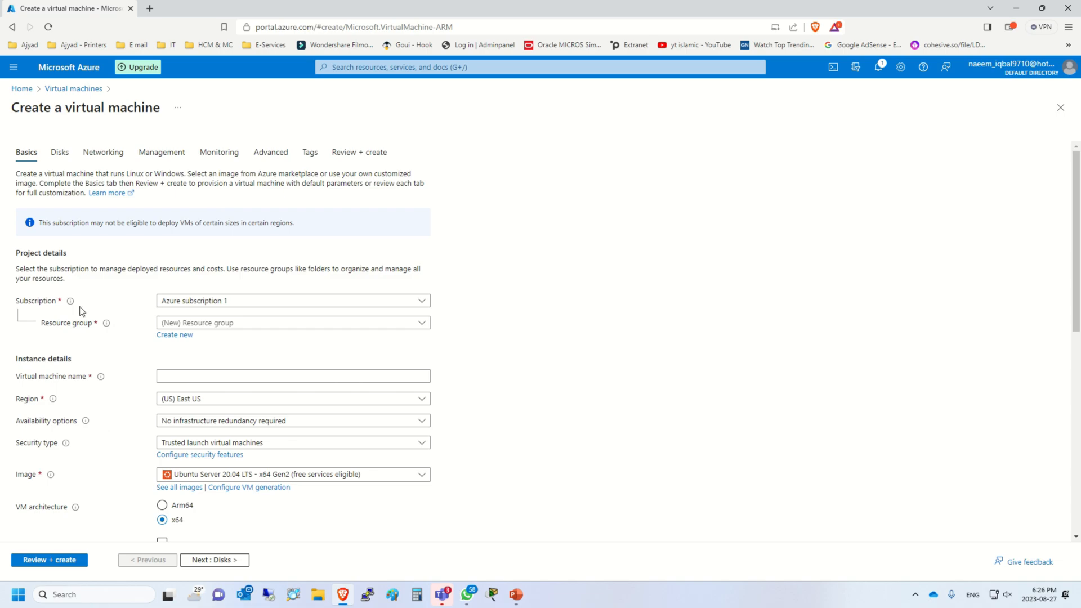
{"action": "mouse_move", "coordinate": [244, 310]}
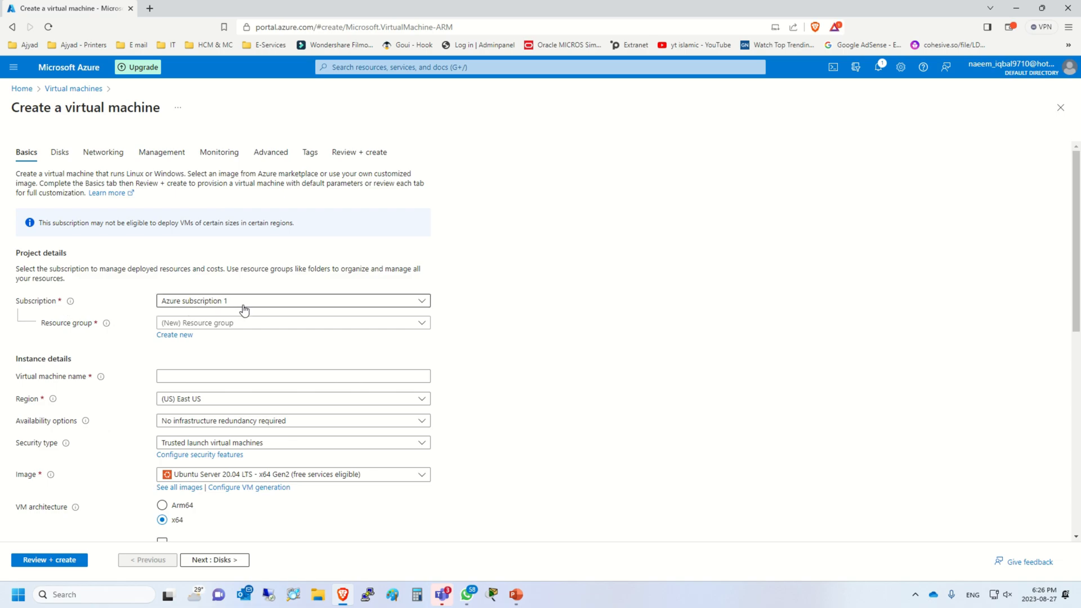
{"action": "mouse_move", "coordinate": [379, 334]}
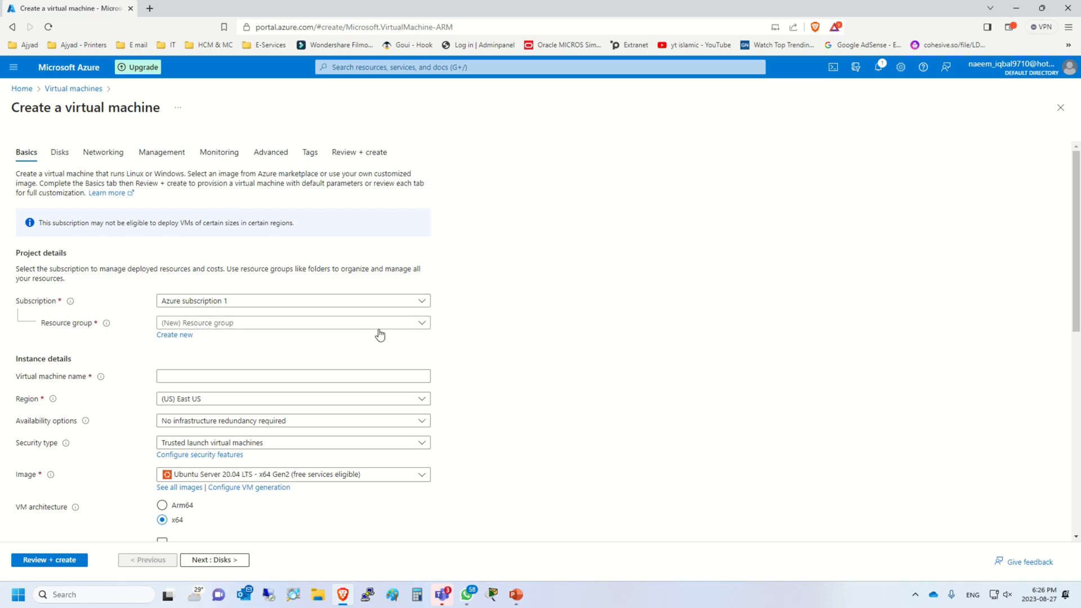
{"action": "mouse_move", "coordinate": [205, 334]}
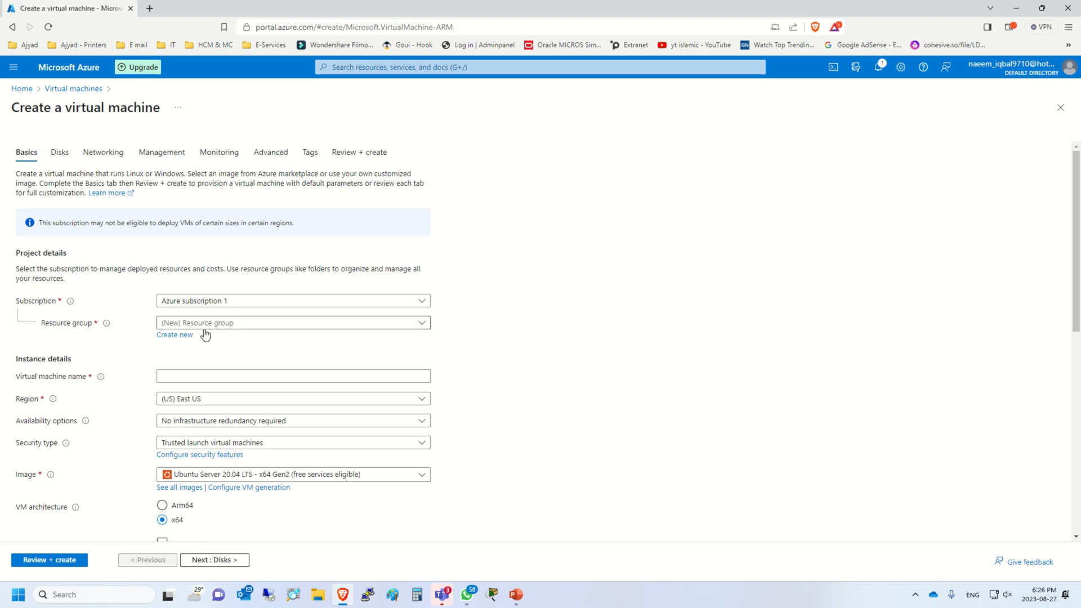
{"action": "mouse_move", "coordinate": [217, 348]}
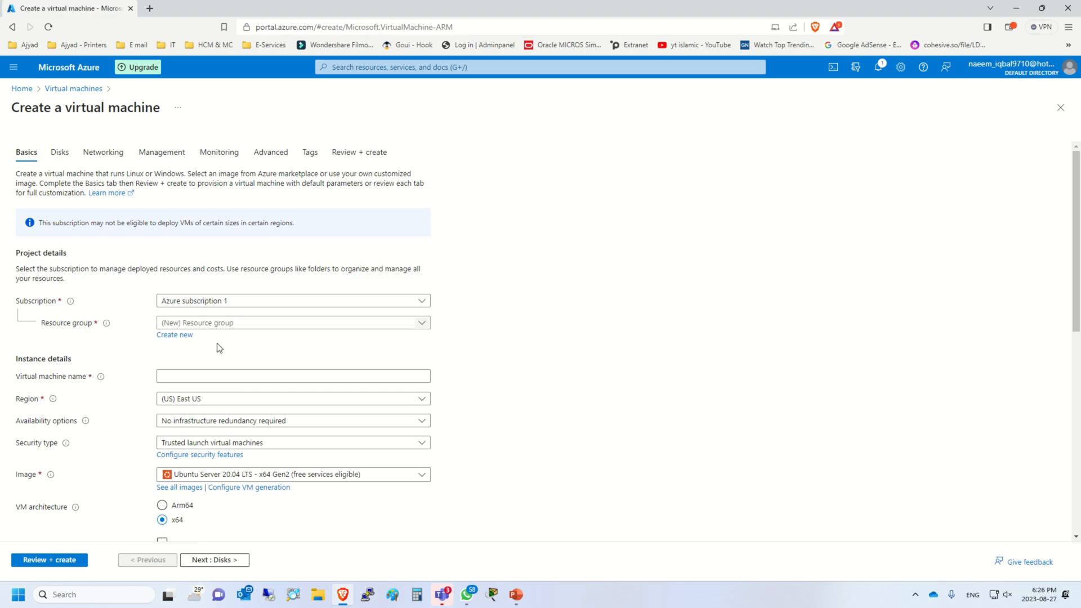
{"action": "left_click", "coordinate": [175, 334]}
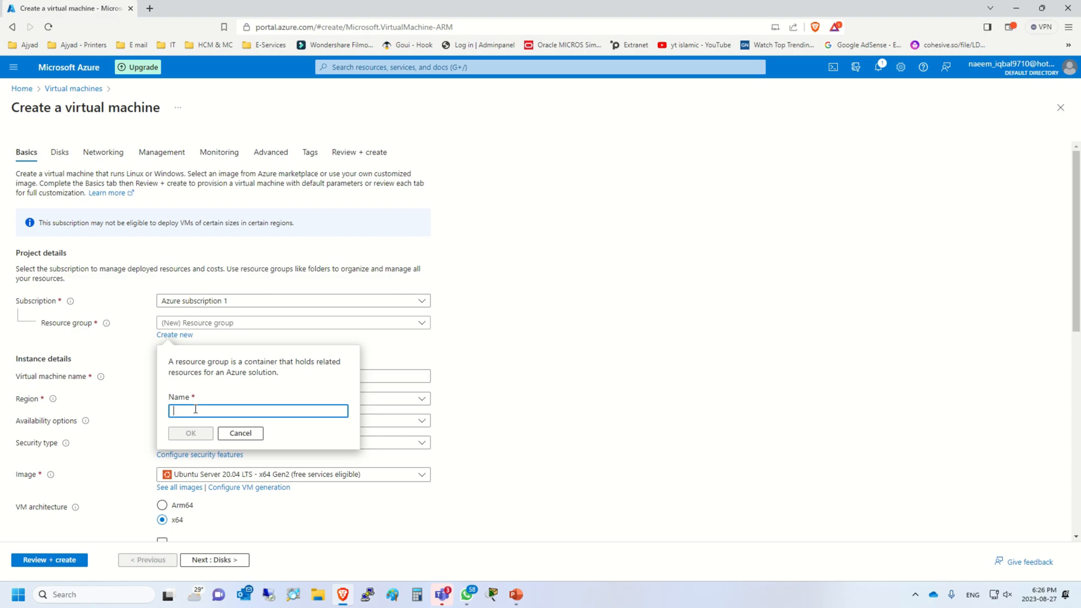
{"action": "left_click", "coordinate": [240, 432]}
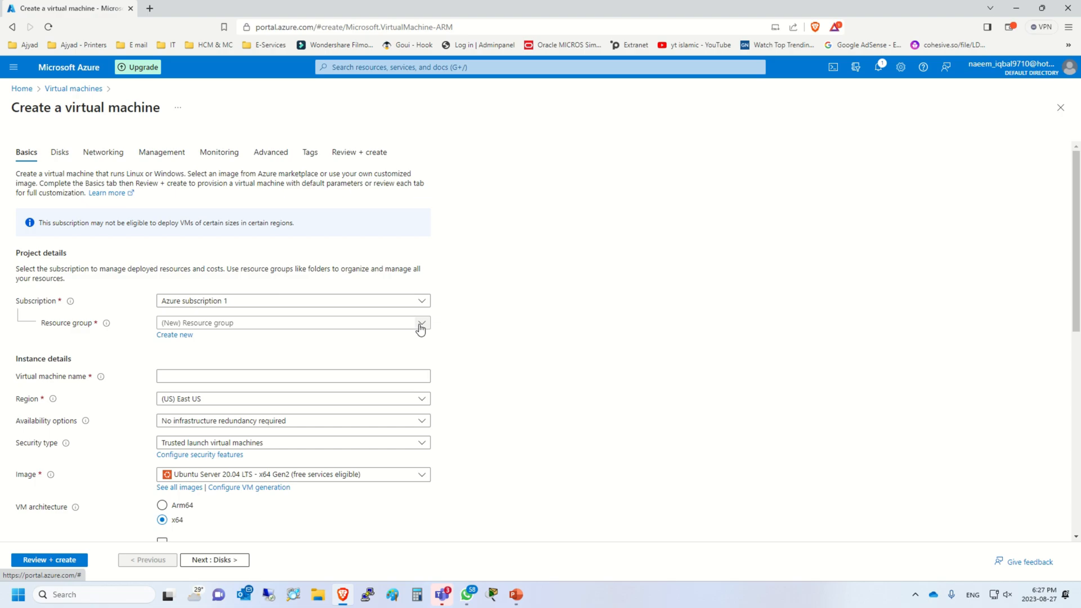
{"action": "type", "text": "SR"}
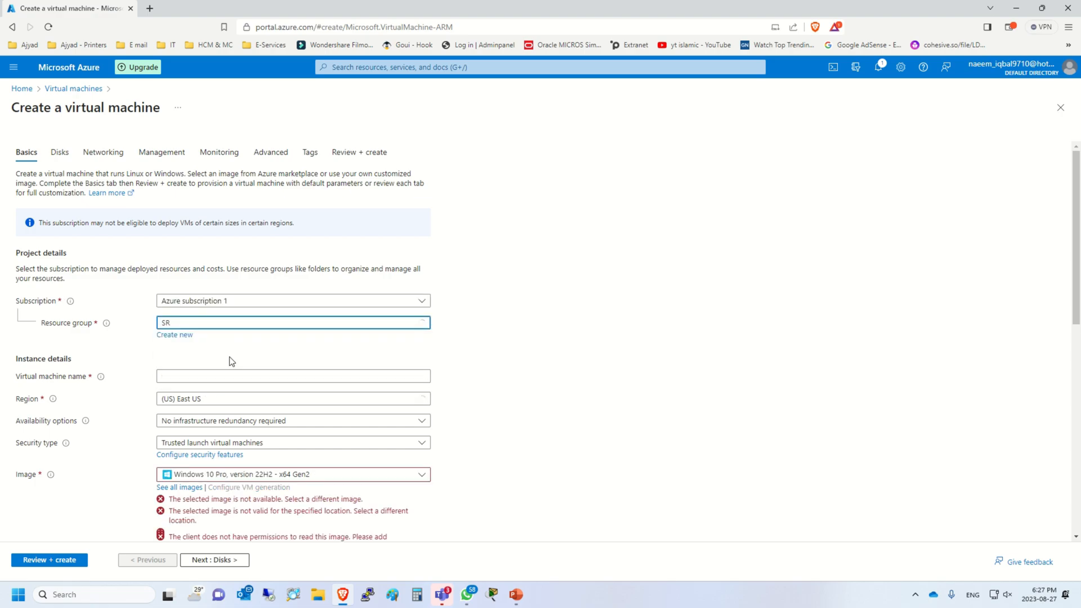
- Name the virtual machine RAS1 and keep (US) East US as its region
{"action": "left_click", "coordinate": [293, 376]}
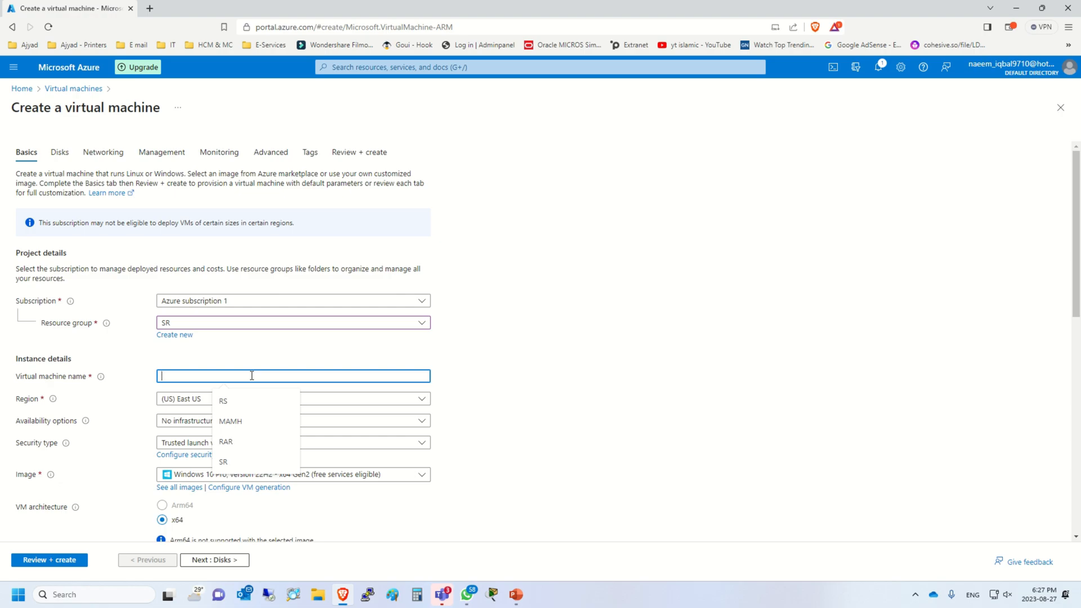
{"action": "type", "text": "RAS1"}
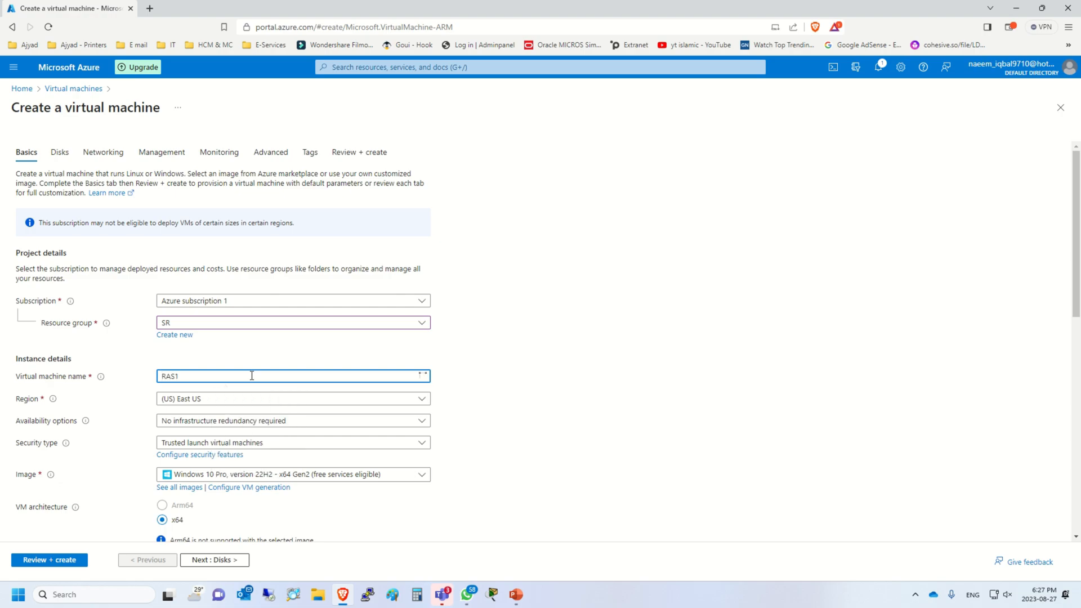
{"action": "mouse_move", "coordinate": [447, 392]}
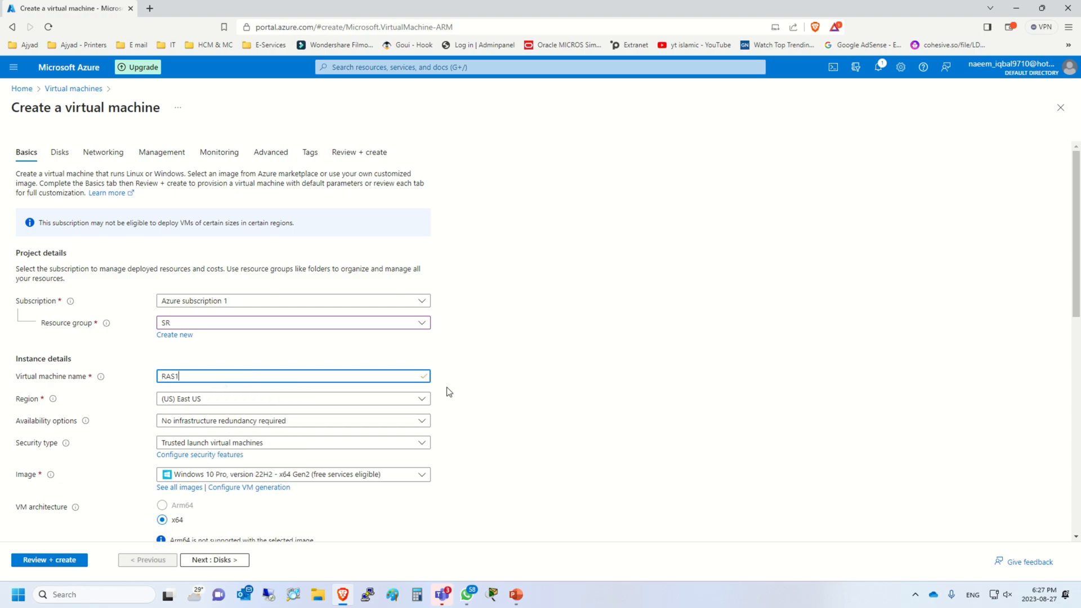
{"action": "scroll", "scroll_direction": "down", "scroll_amount": 3}
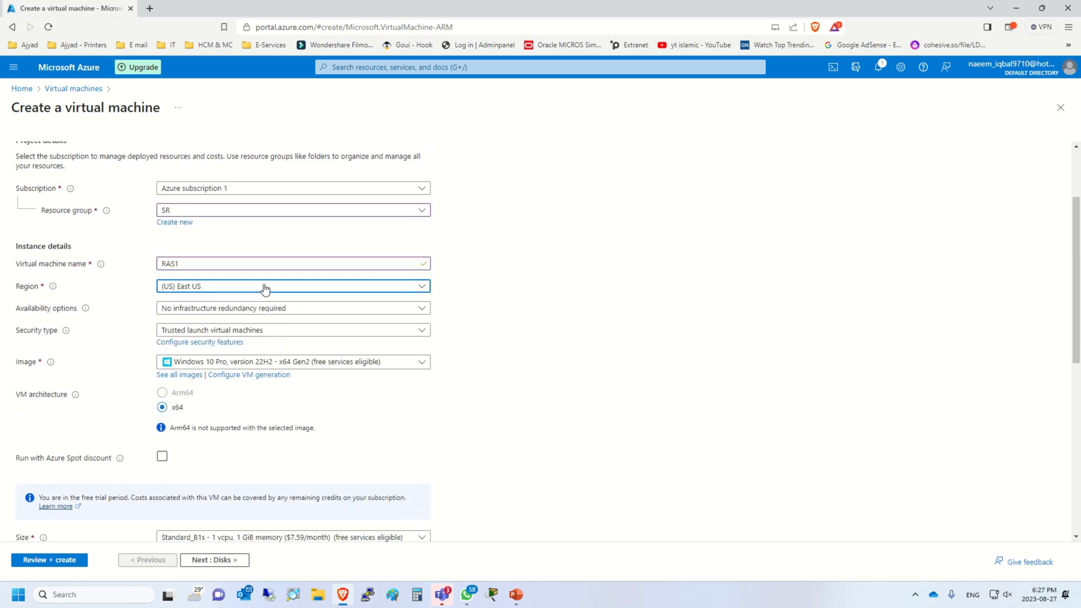
{"action": "left_click", "coordinate": [292, 286]}
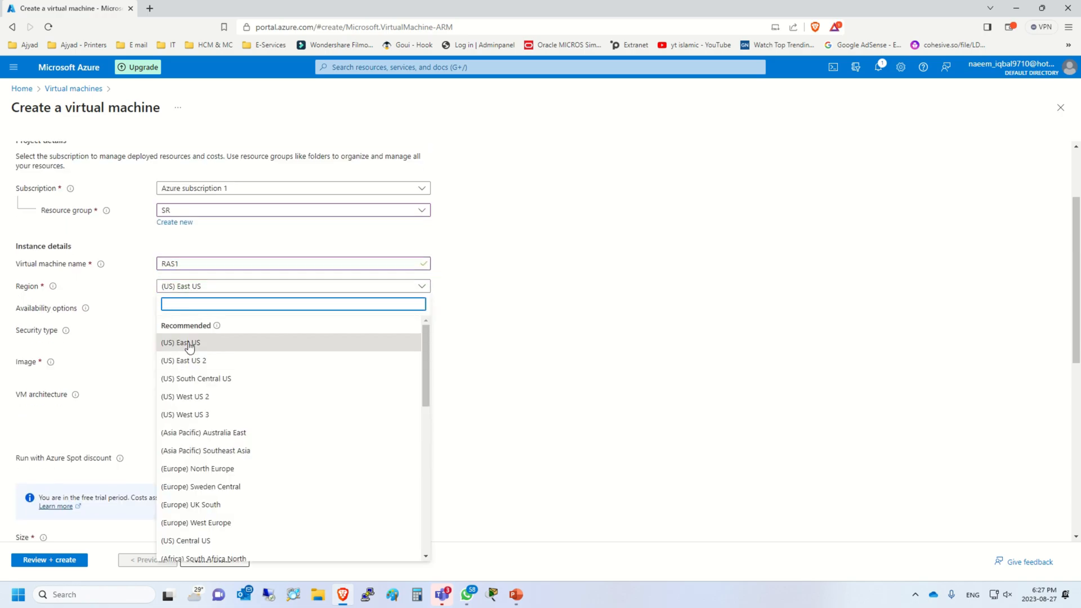
{"action": "left_click", "coordinate": [180, 342]}
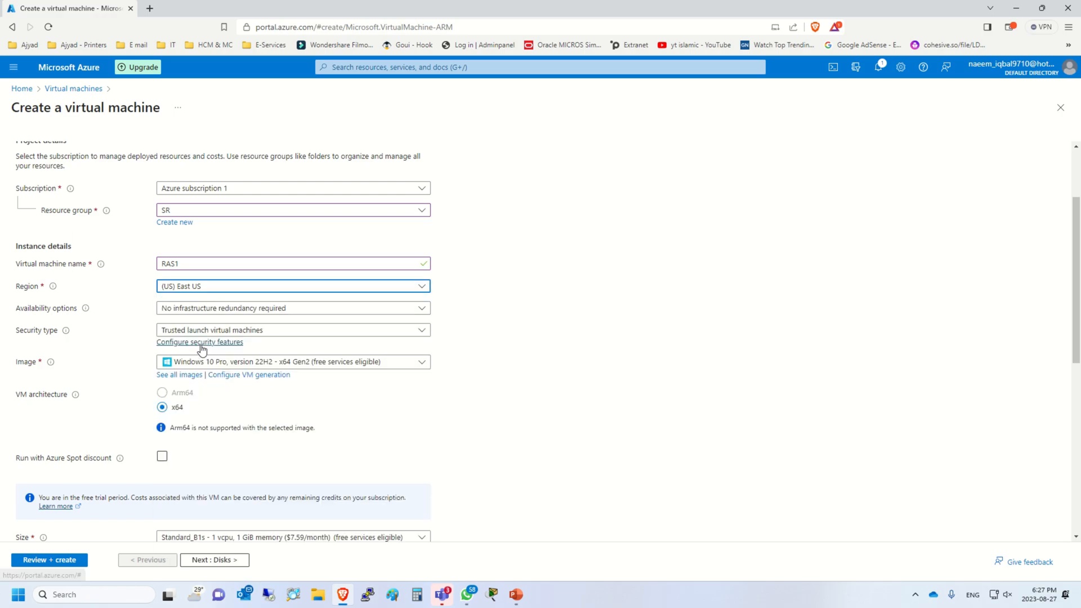
{"action": "mouse_move", "coordinate": [272, 309]}
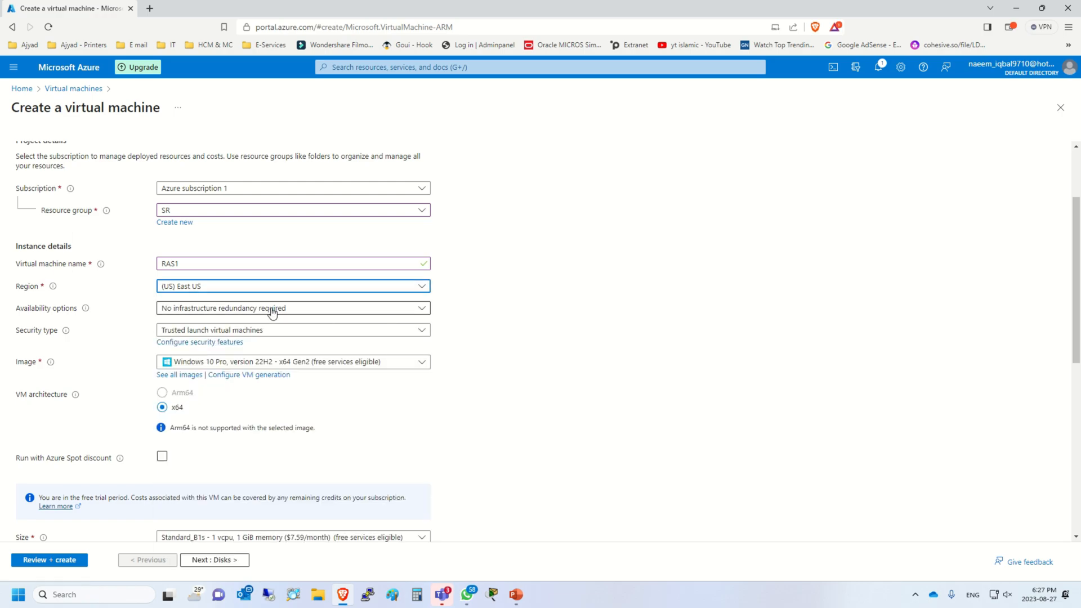
{"action": "mouse_move", "coordinate": [268, 318]}
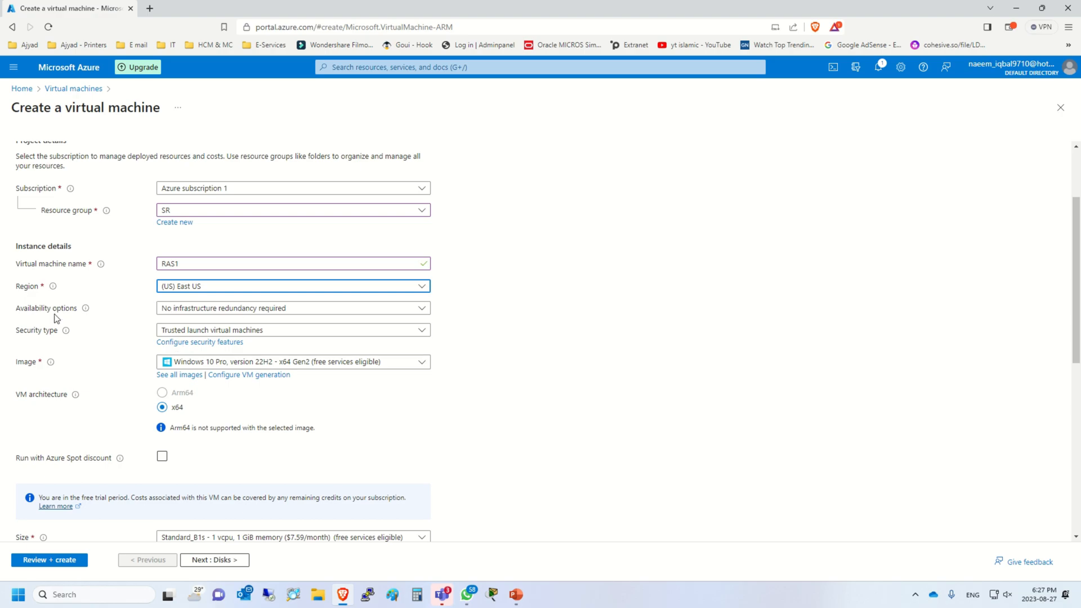
{"action": "mouse_move", "coordinate": [92, 359]}
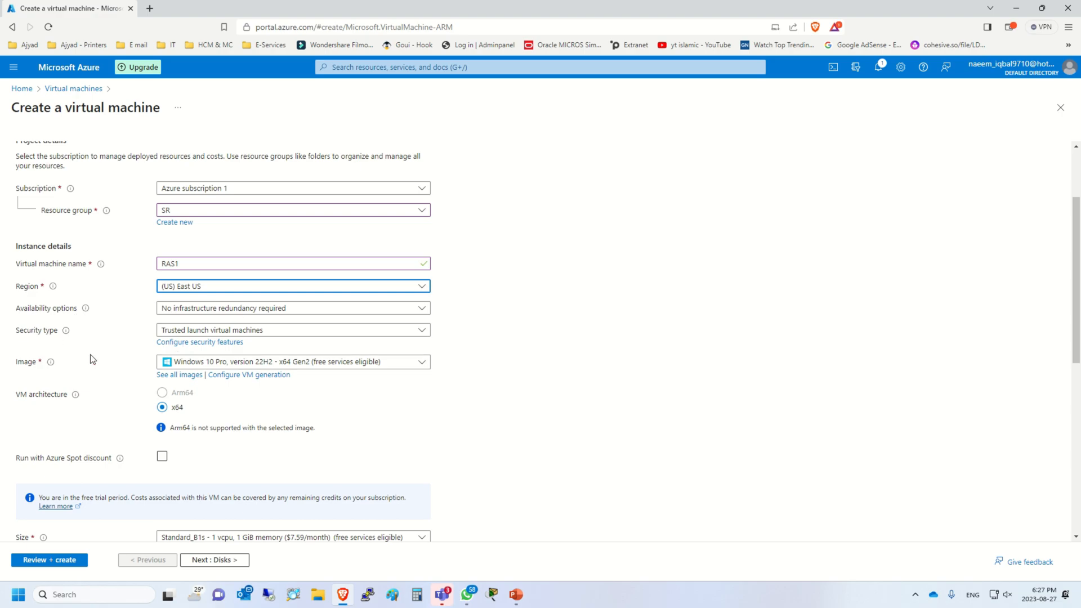
{"action": "mouse_move", "coordinate": [344, 362]}
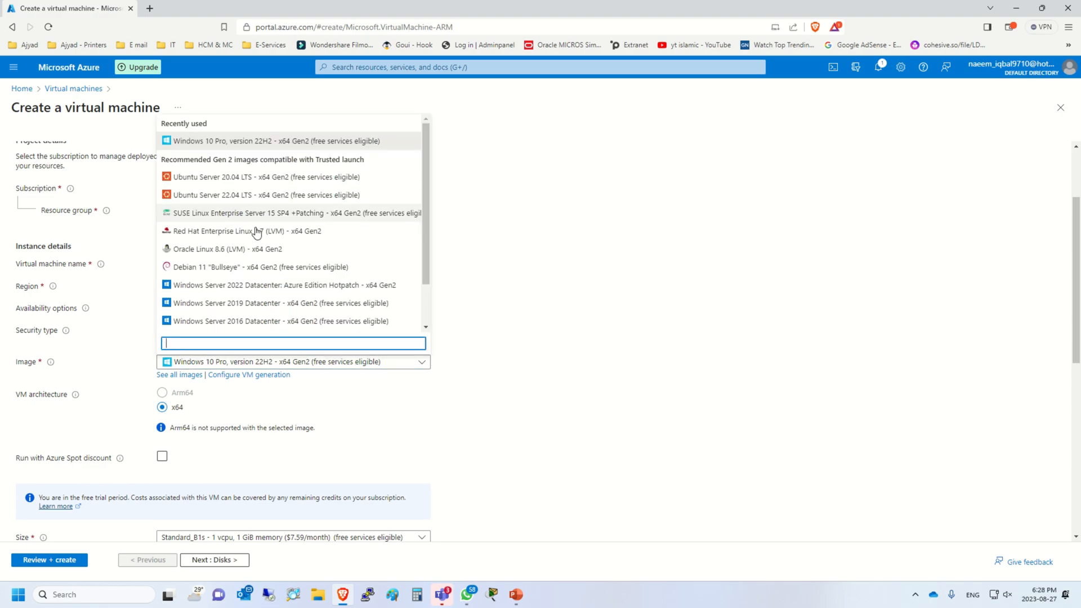
{"action": "mouse_move", "coordinate": [221, 182]}
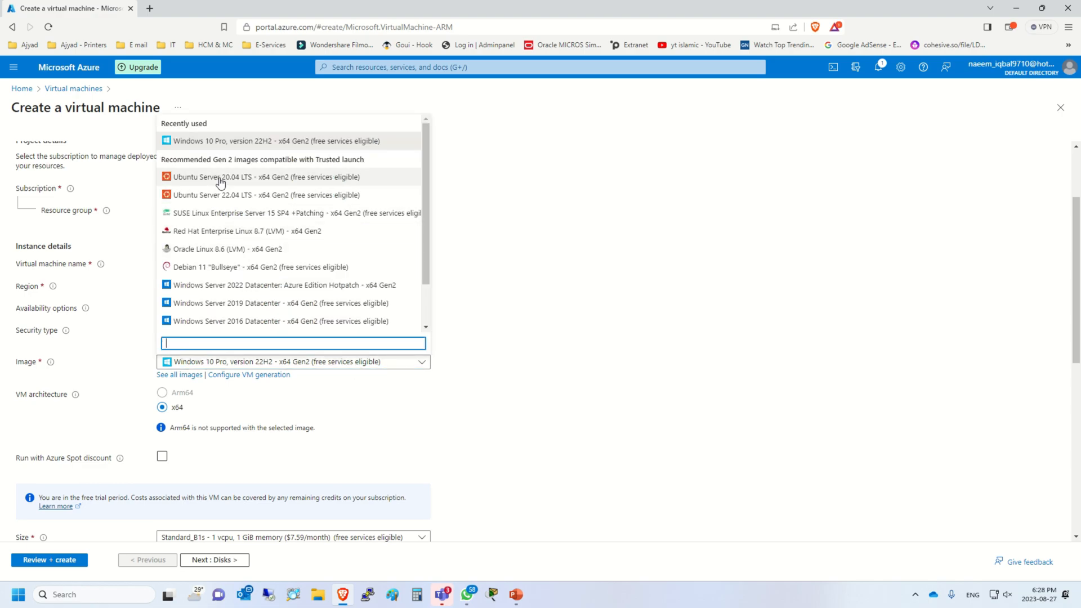
{"action": "mouse_move", "coordinate": [237, 236]}
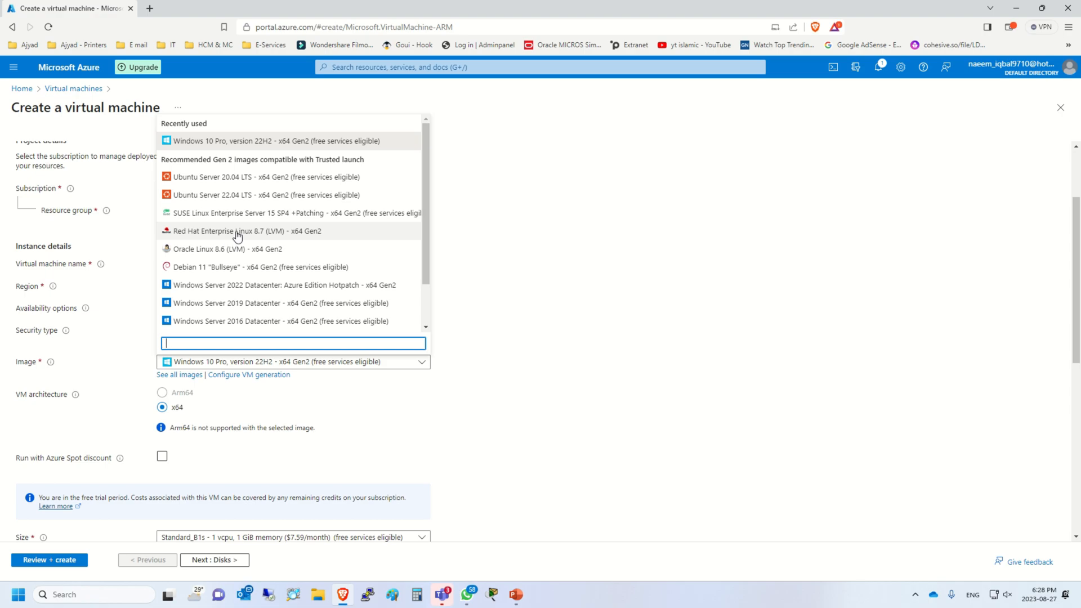
{"action": "mouse_move", "coordinate": [278, 219]}
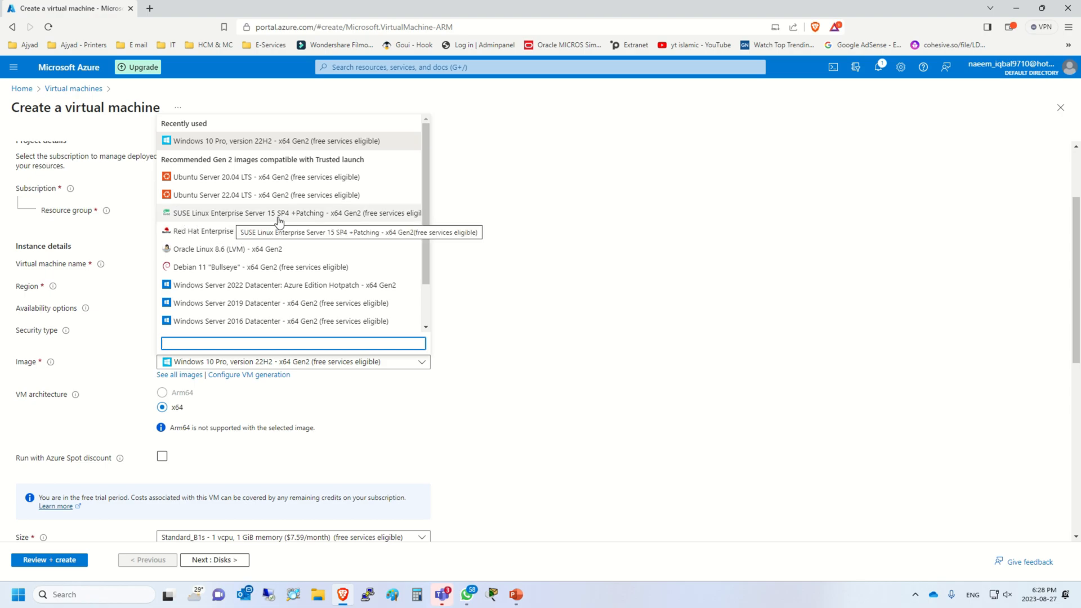
{"action": "mouse_move", "coordinate": [202, 293]}
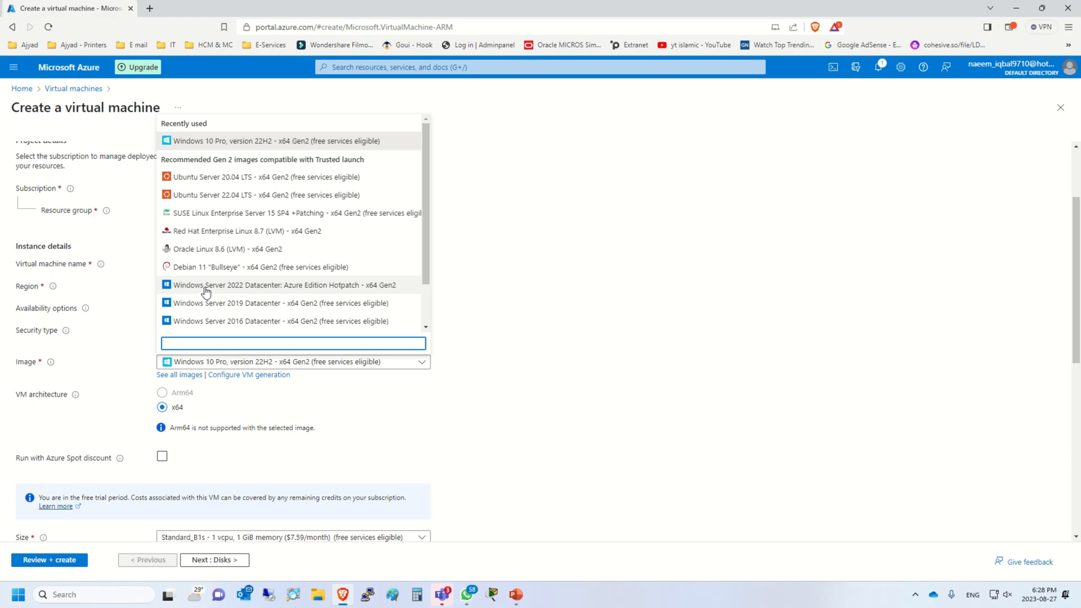
{"action": "mouse_move", "coordinate": [256, 294]}
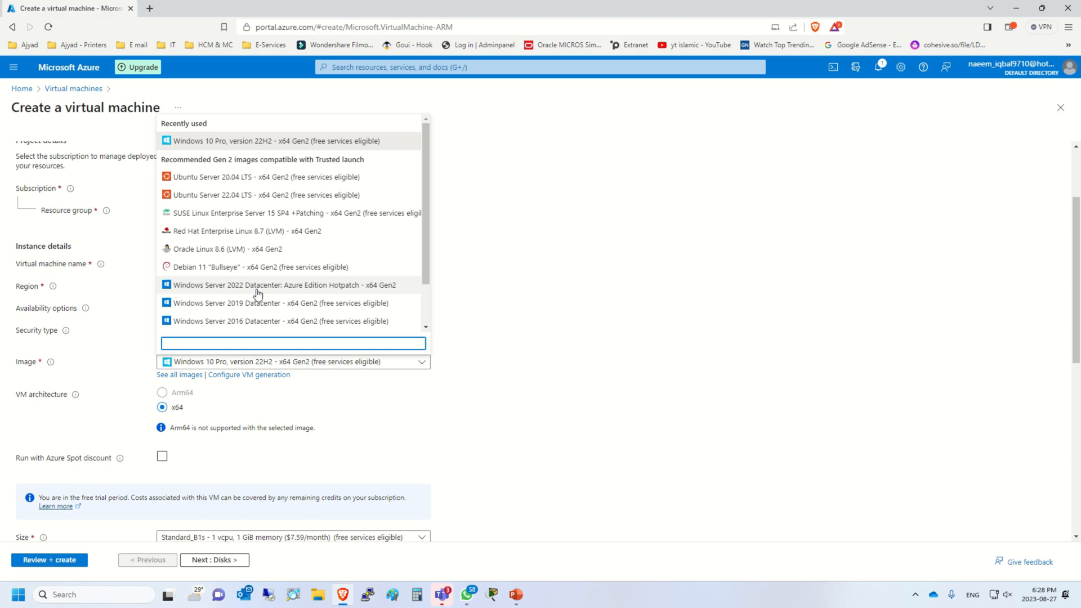
{"action": "mouse_move", "coordinate": [187, 309]}
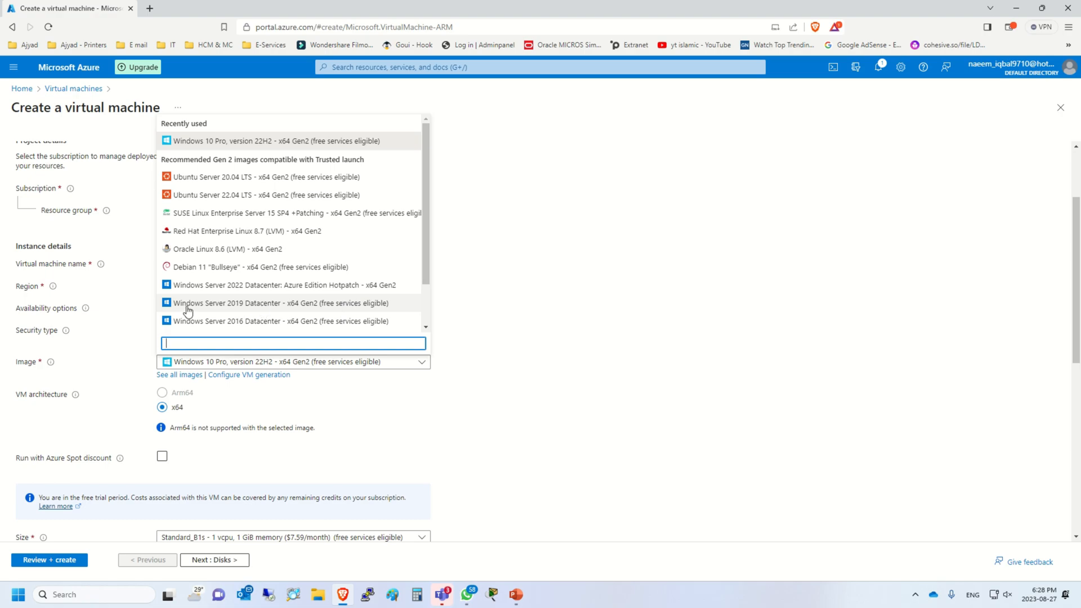
{"action": "mouse_move", "coordinate": [331, 308]}
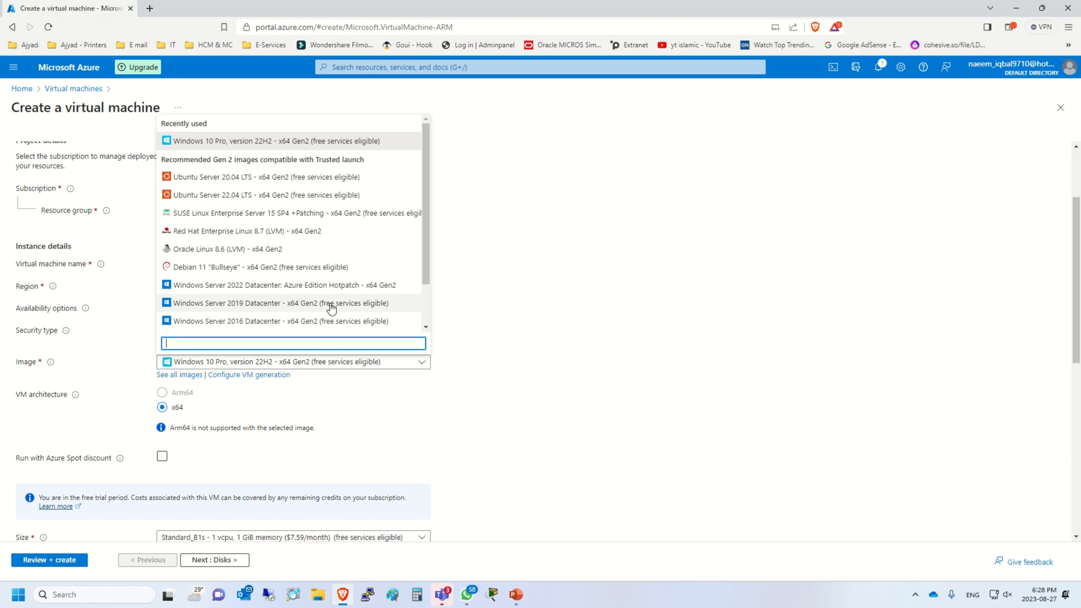
{"action": "scroll", "scroll_direction": "down", "scroll_amount": 3}
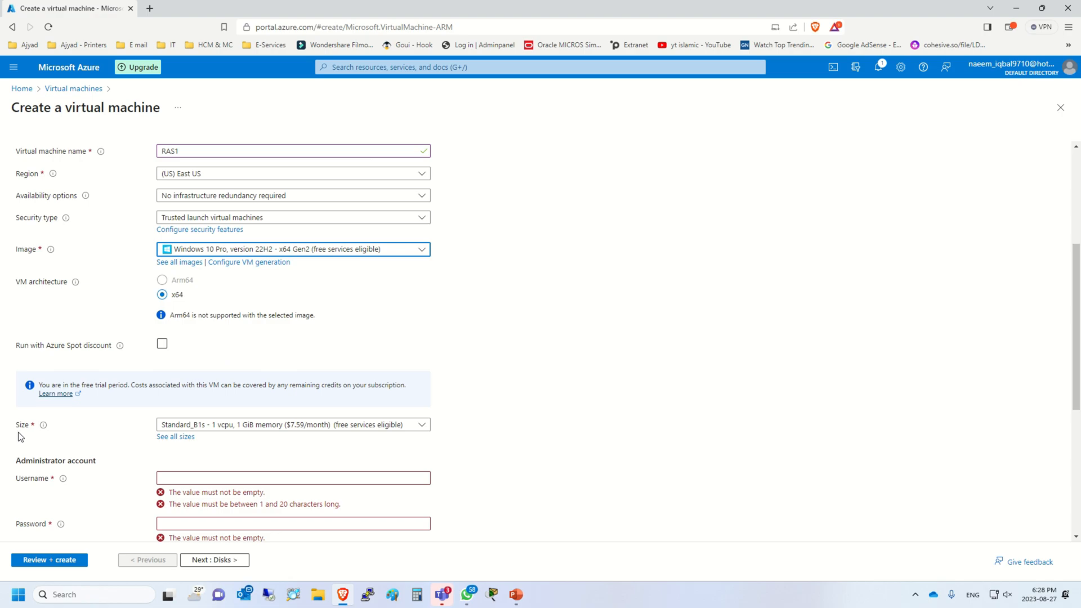
- Choose the Standard_E2s_v3 size with 2 vcpus and 16 GiB memory
{"action": "left_click", "coordinate": [421, 425]}
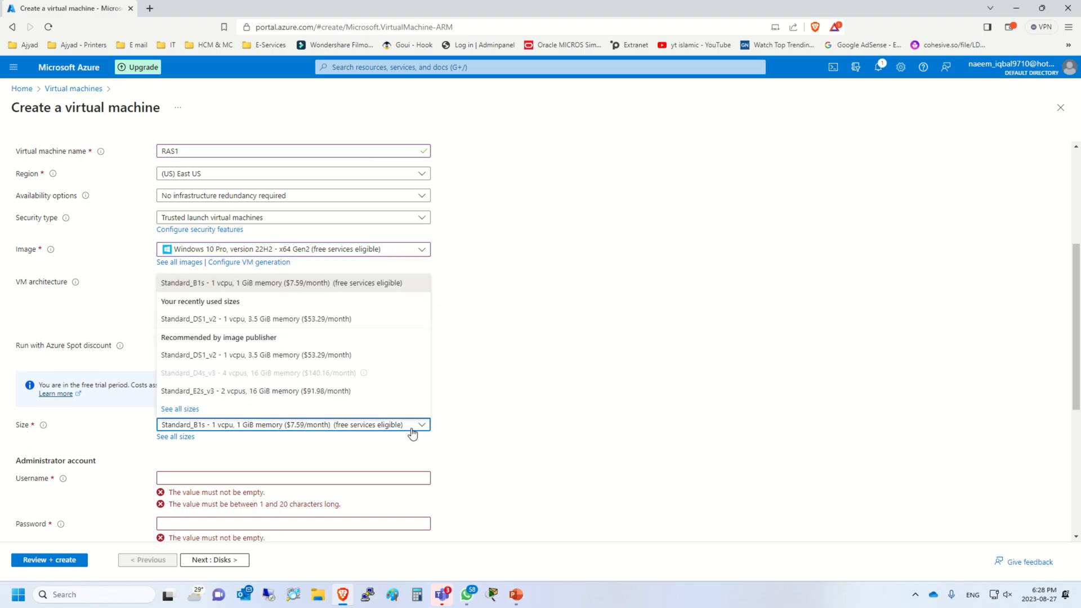
{"action": "mouse_move", "coordinate": [275, 402]}
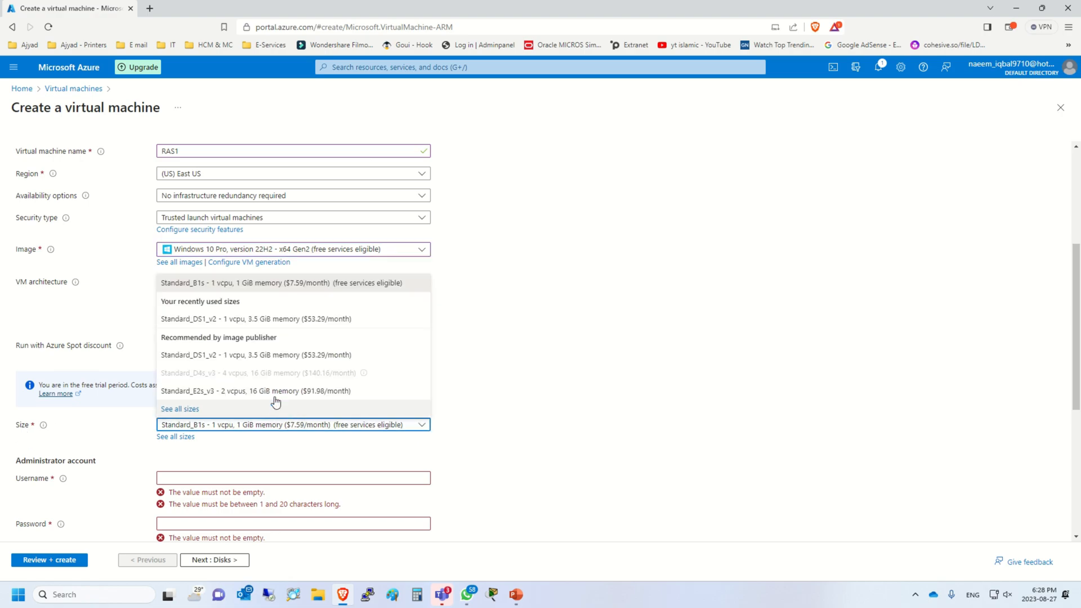
{"action": "mouse_move", "coordinate": [247, 398]}
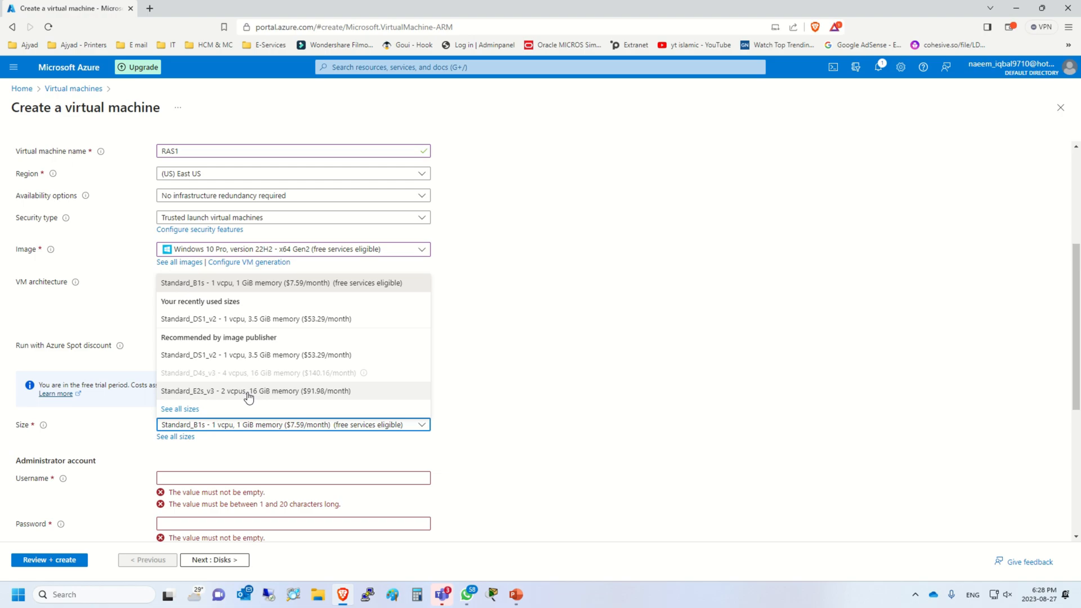
{"action": "left_click", "coordinate": [255, 390]}
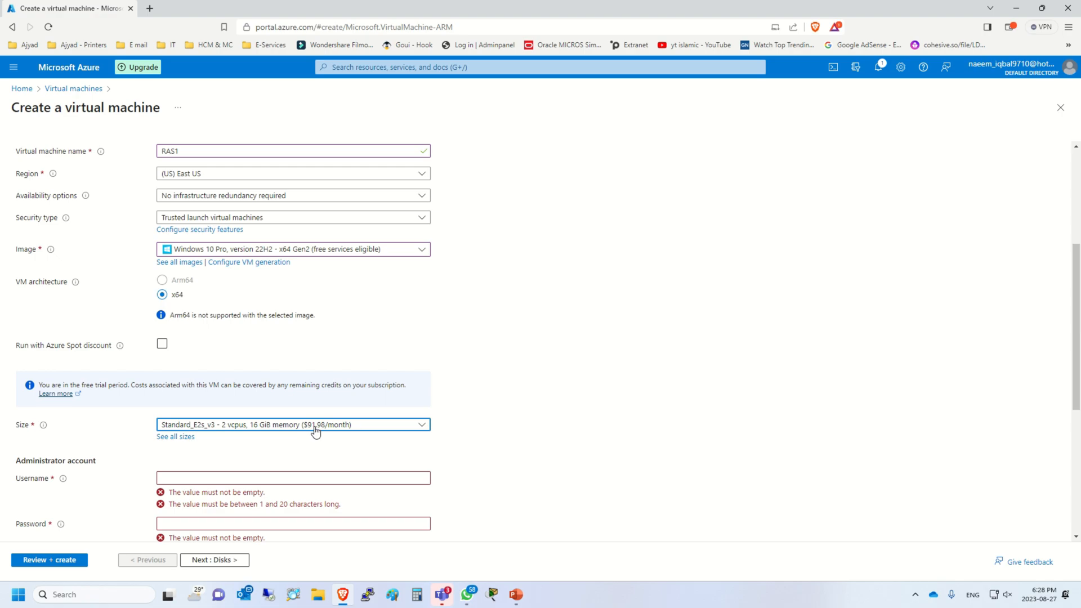
{"action": "scroll", "scroll_direction": "down", "scroll_amount": 3}
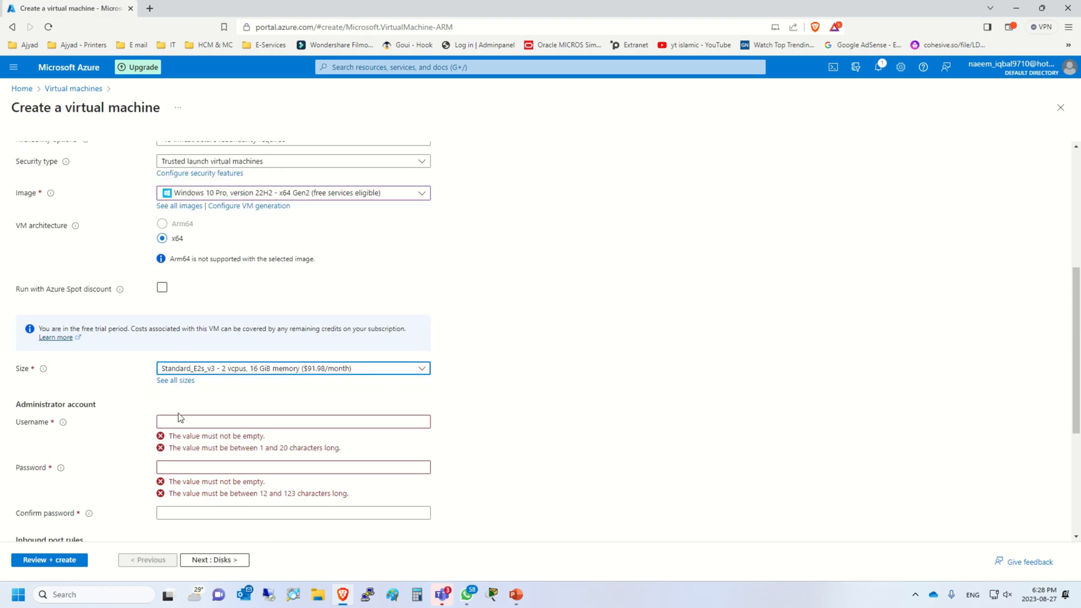
{"action": "left_click", "coordinate": [292, 421]}
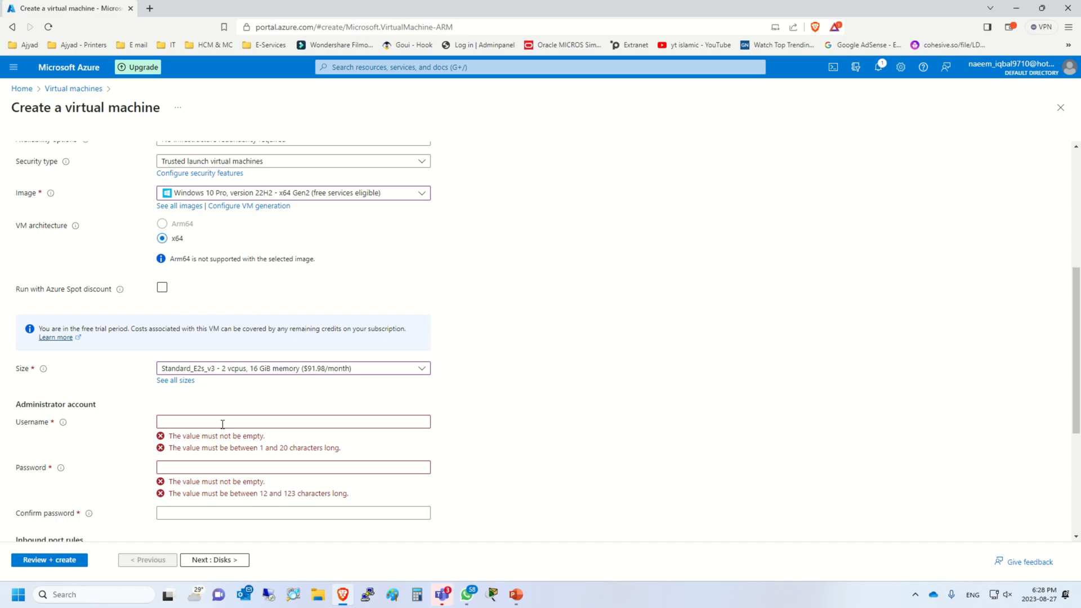
{"action": "type", "text": "rizwan"}
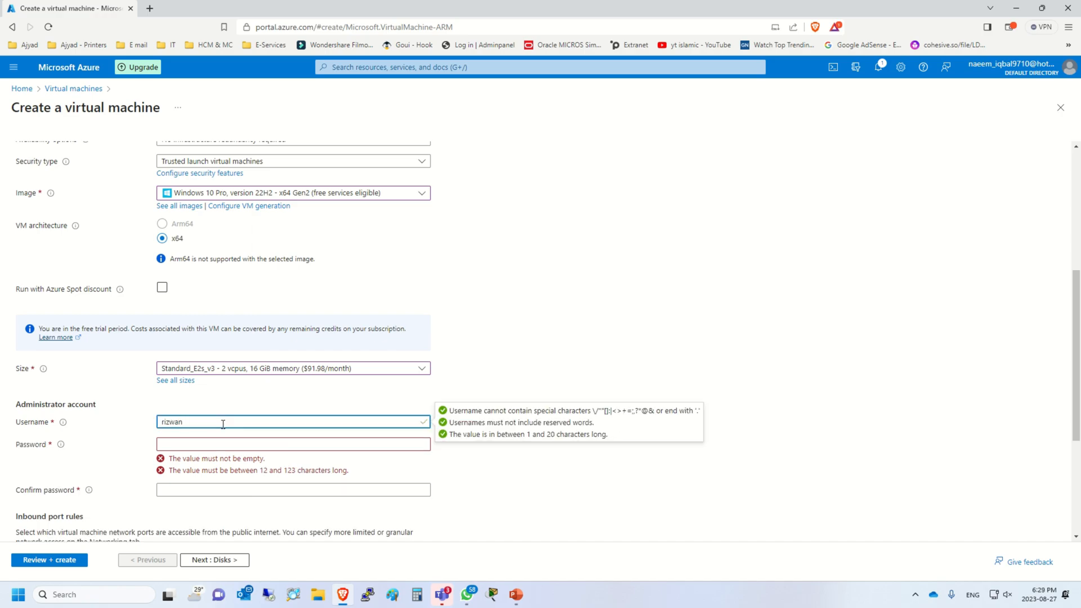
{"action": "type", "text": "khan"}
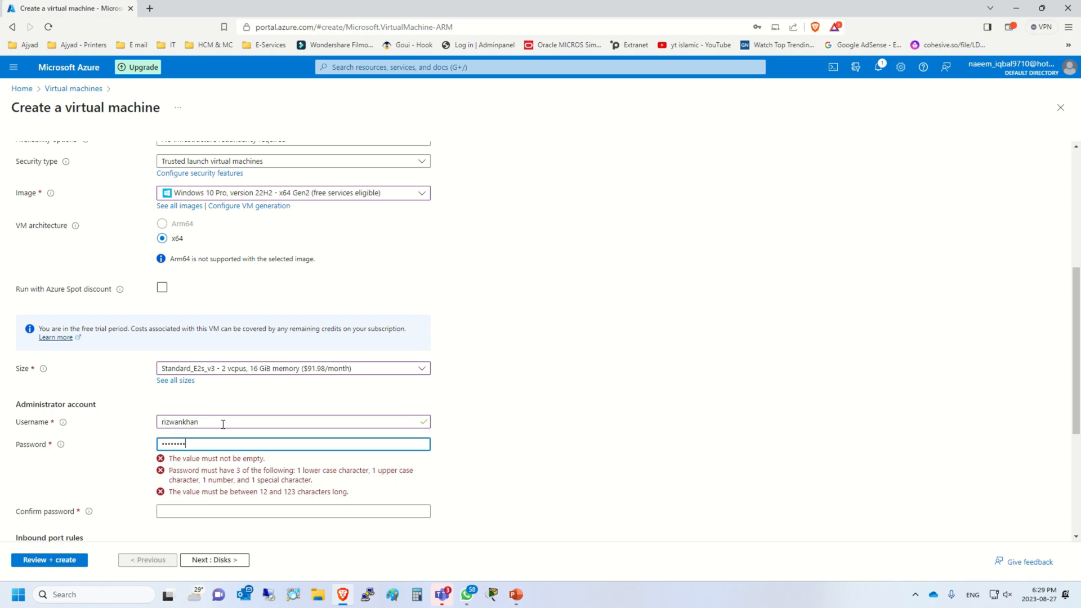
{"action": "key", "text": "backspace"}
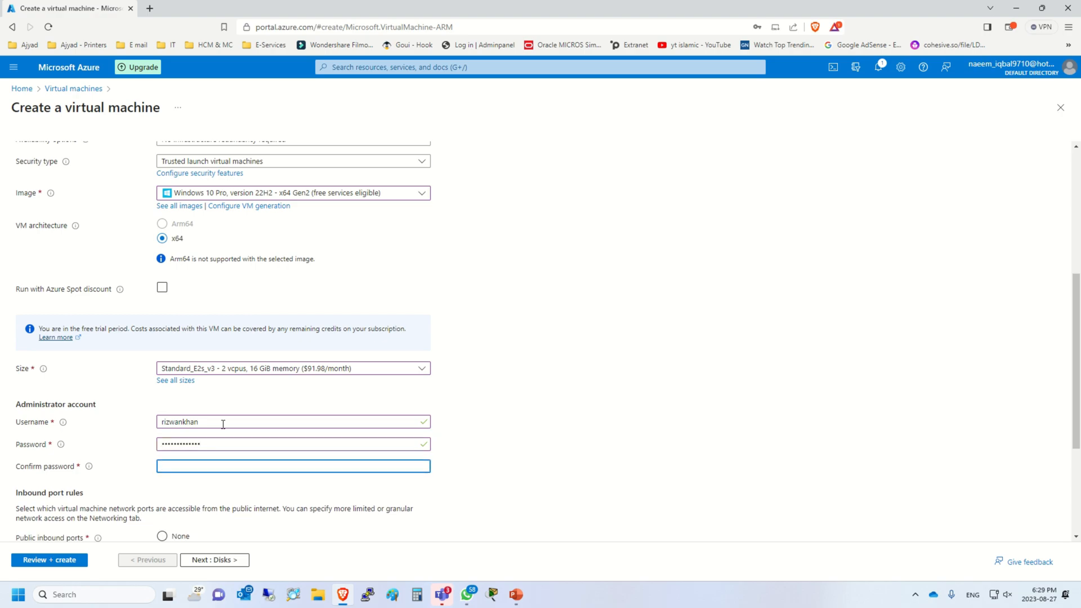
{"action": "type", "text": "••••••••"}
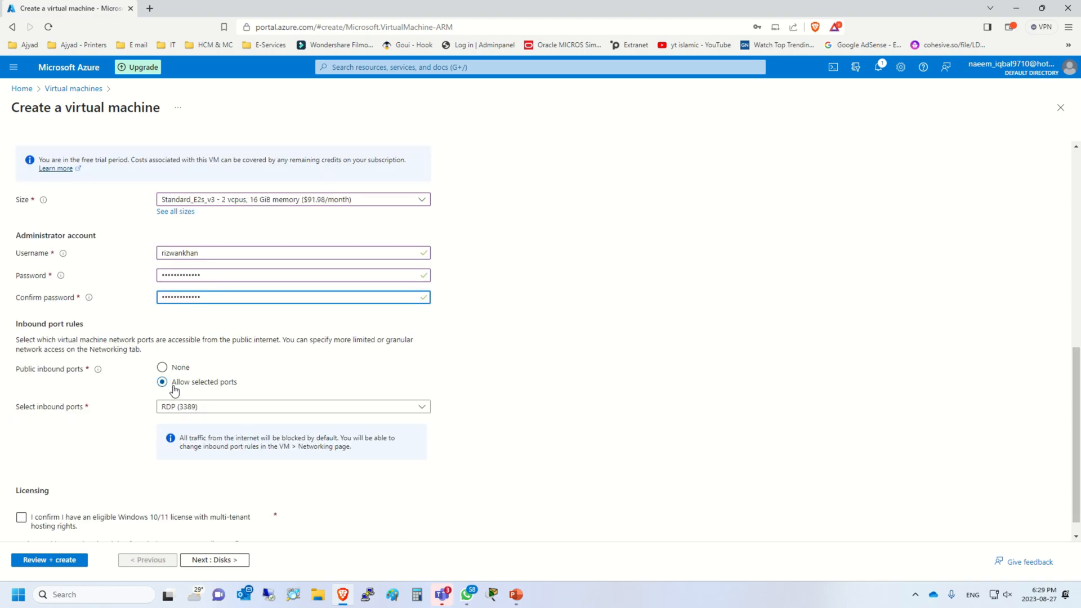
{"action": "mouse_move", "coordinate": [320, 390]}
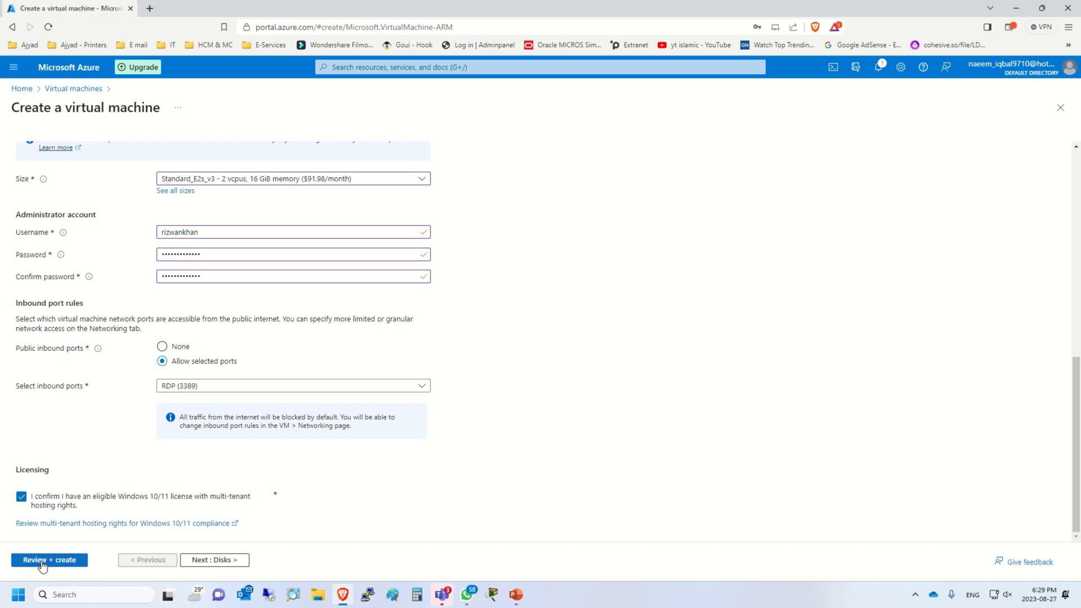
- Validate the RAS1 configuration, ignore deployment recommendations and submit the VM for creation
{"action": "left_click", "coordinate": [49, 559]}
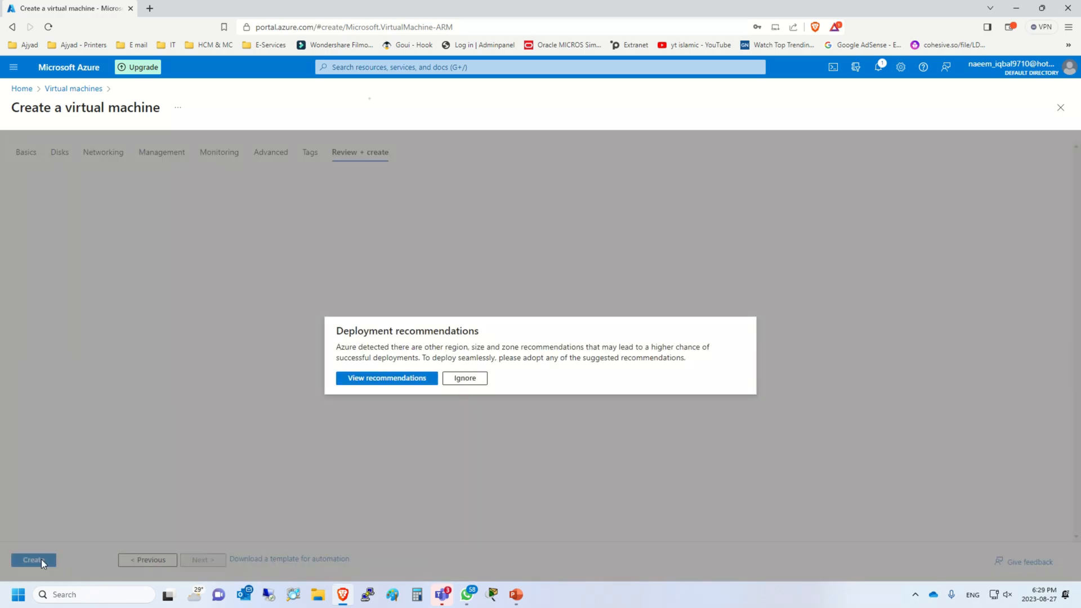
{"action": "left_click", "coordinate": [33, 560]}
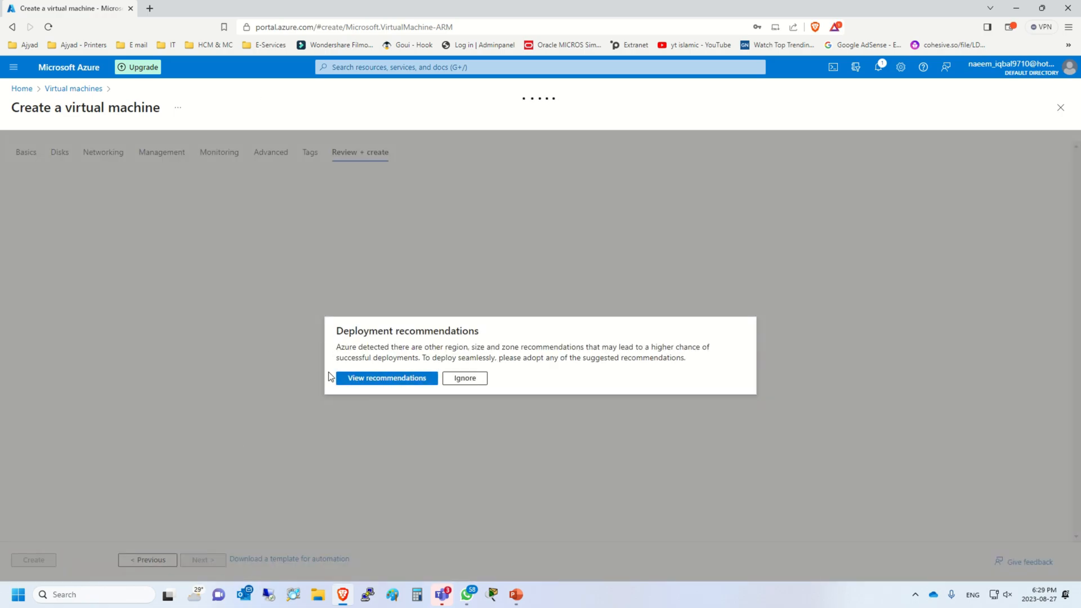
{"action": "left_click", "coordinate": [465, 379]}
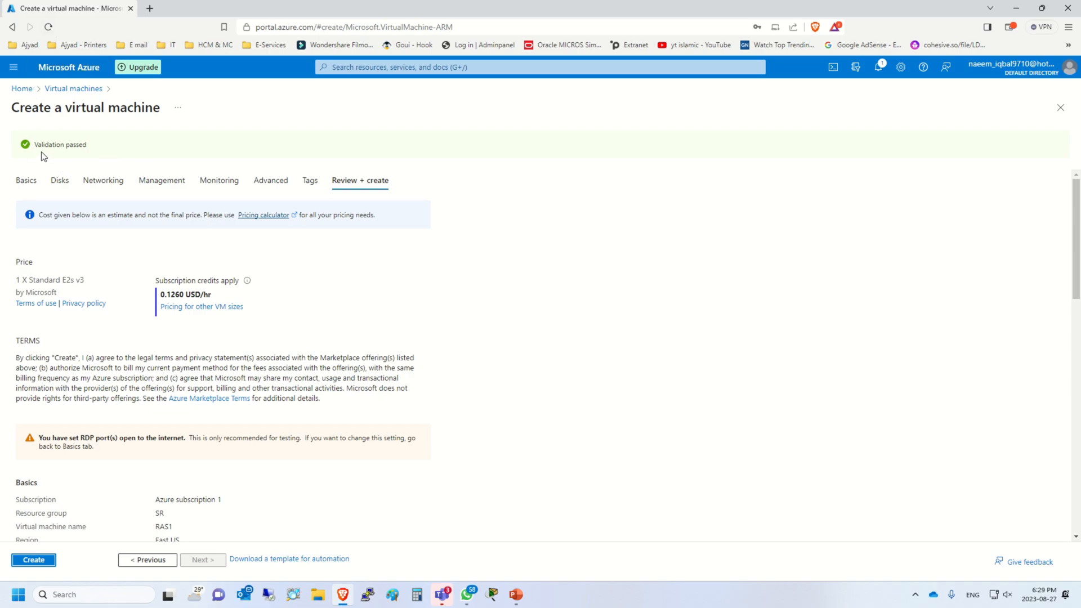
{"action": "mouse_move", "coordinate": [35, 150]}
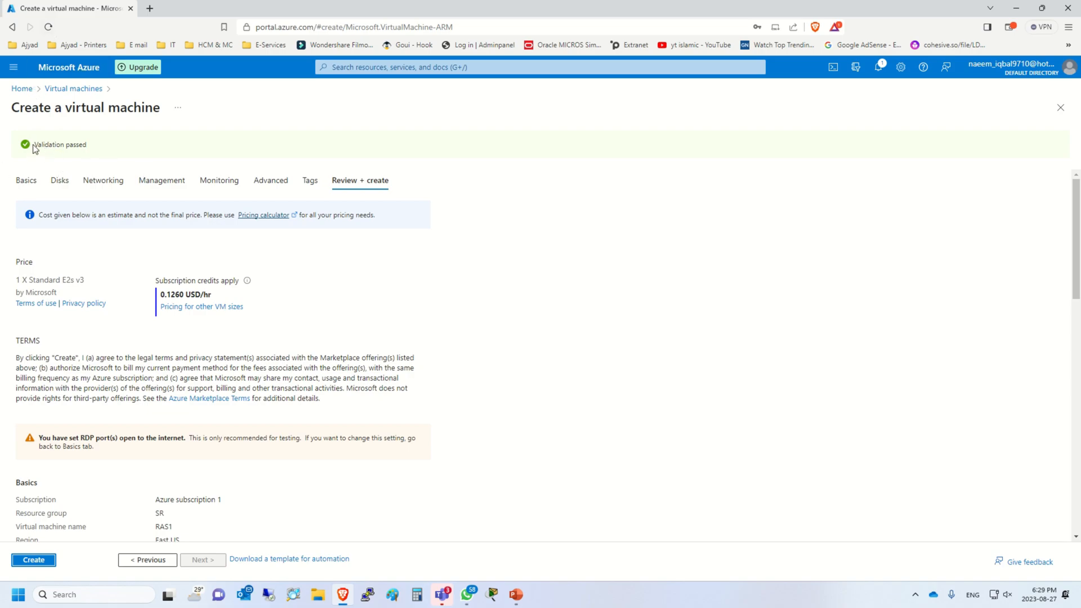
{"action": "mouse_move", "coordinate": [60, 164]}
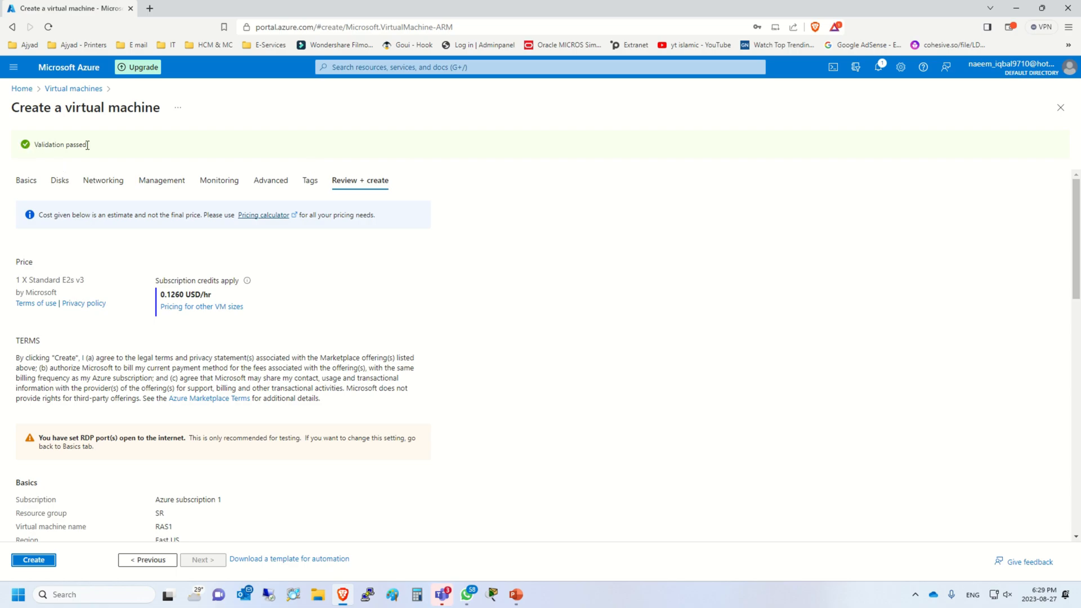
{"action": "scroll", "scroll_direction": "down", "scroll_amount": 3}
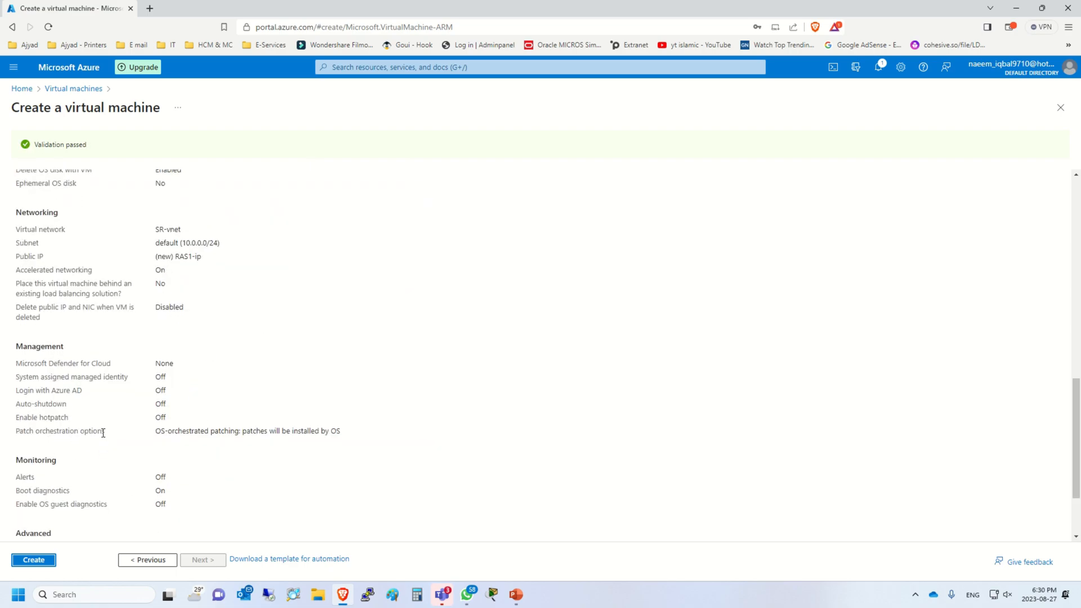
{"action": "scroll", "scroll_direction": "down", "scroll_amount": 3}
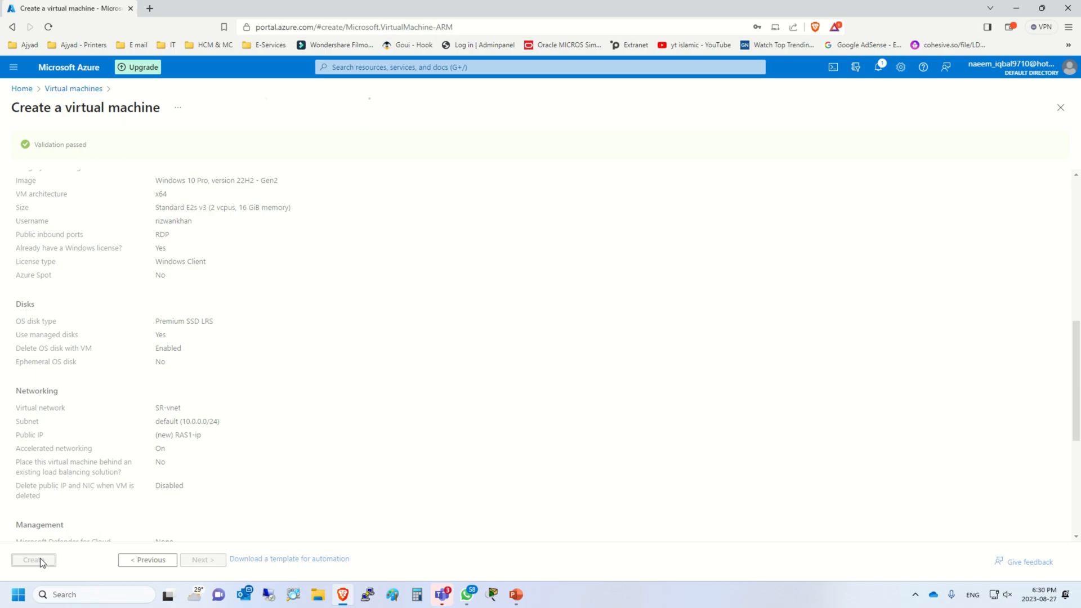
{"action": "left_click", "coordinate": [33, 560]}
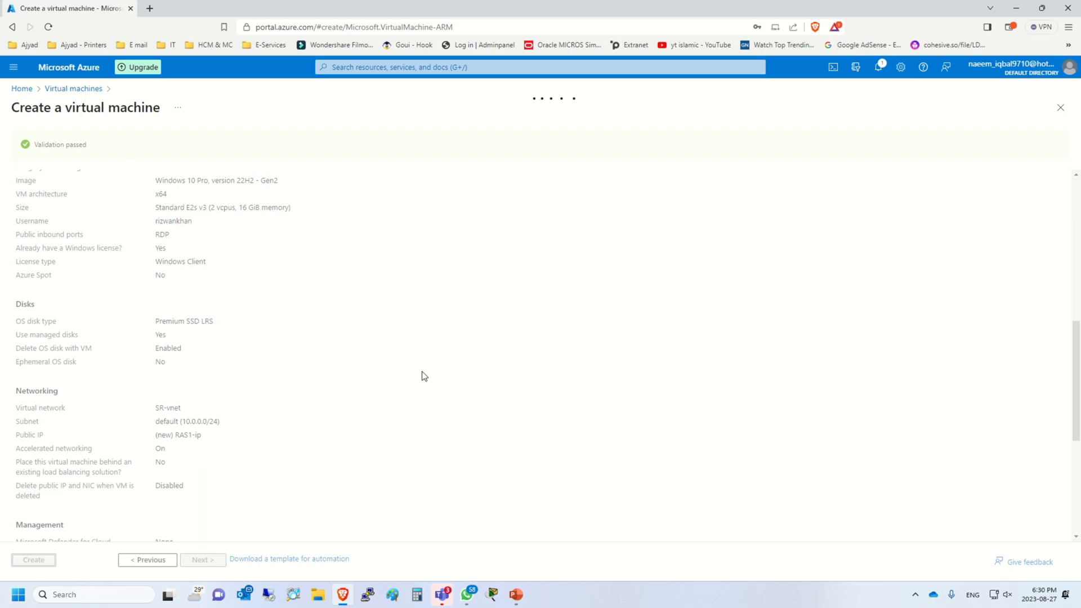
- Wait for the RAS1 deployment to complete and go to the new virtual machine's overview
{"action": "left_click", "coordinate": [33, 560]}
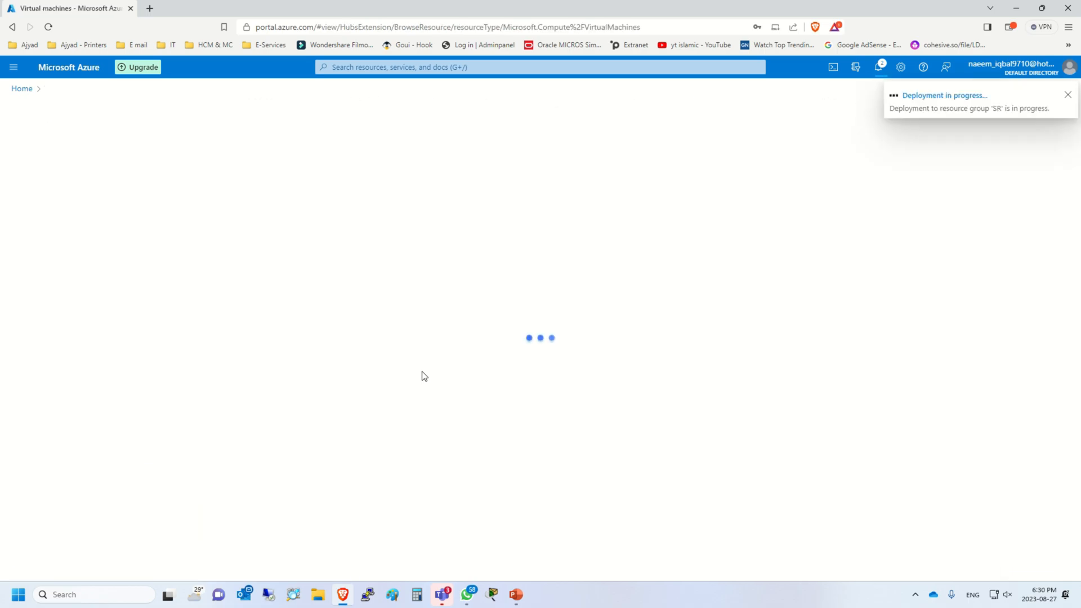
{"action": "left_click", "coordinate": [944, 95]}
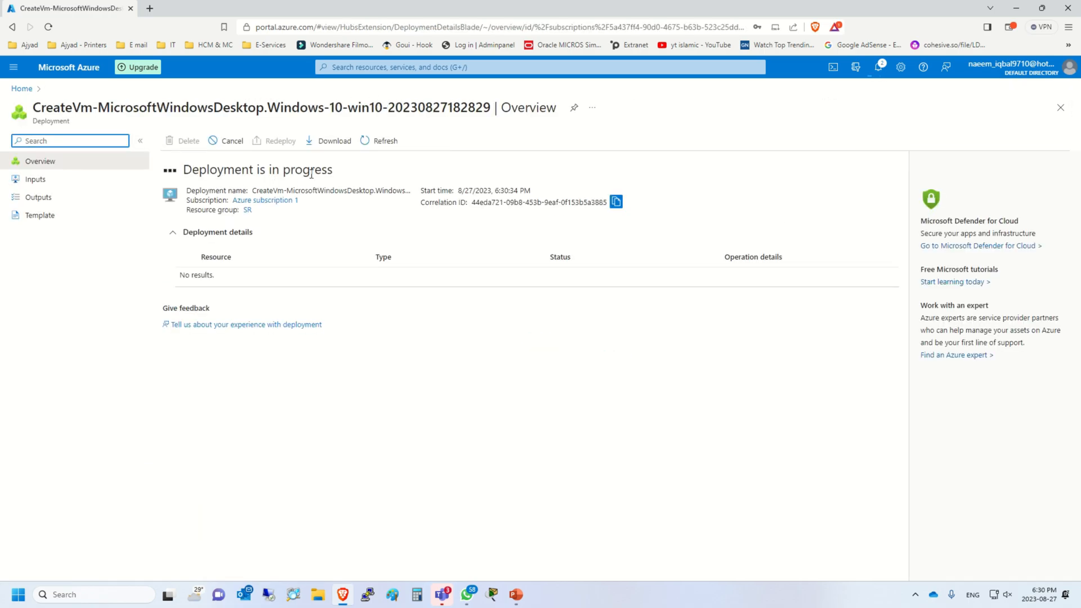
{"action": "mouse_move", "coordinate": [378, 283]}
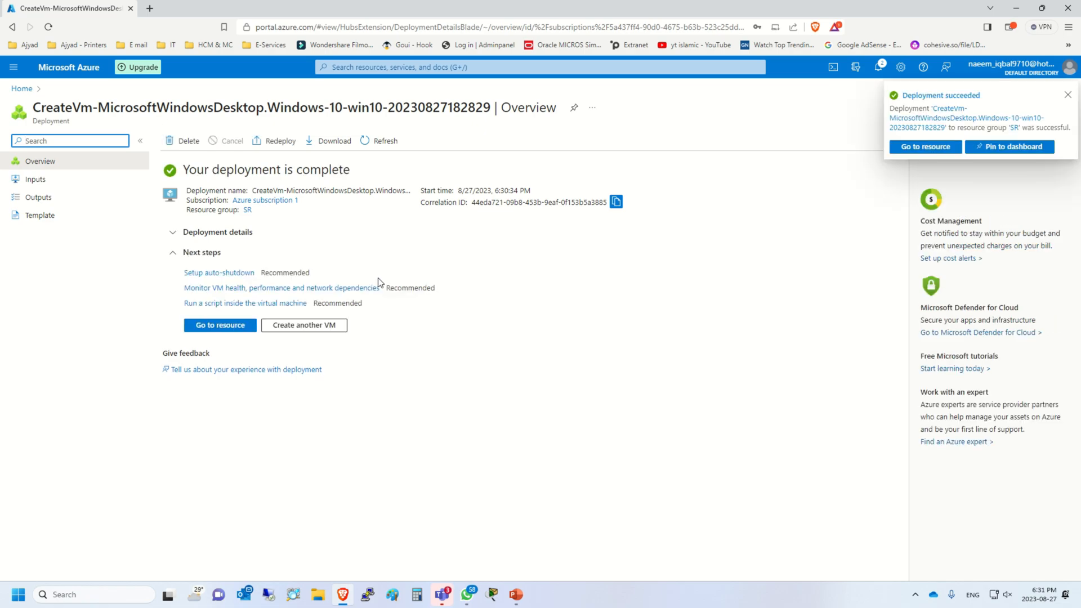
{"action": "mouse_move", "coordinate": [268, 485]}
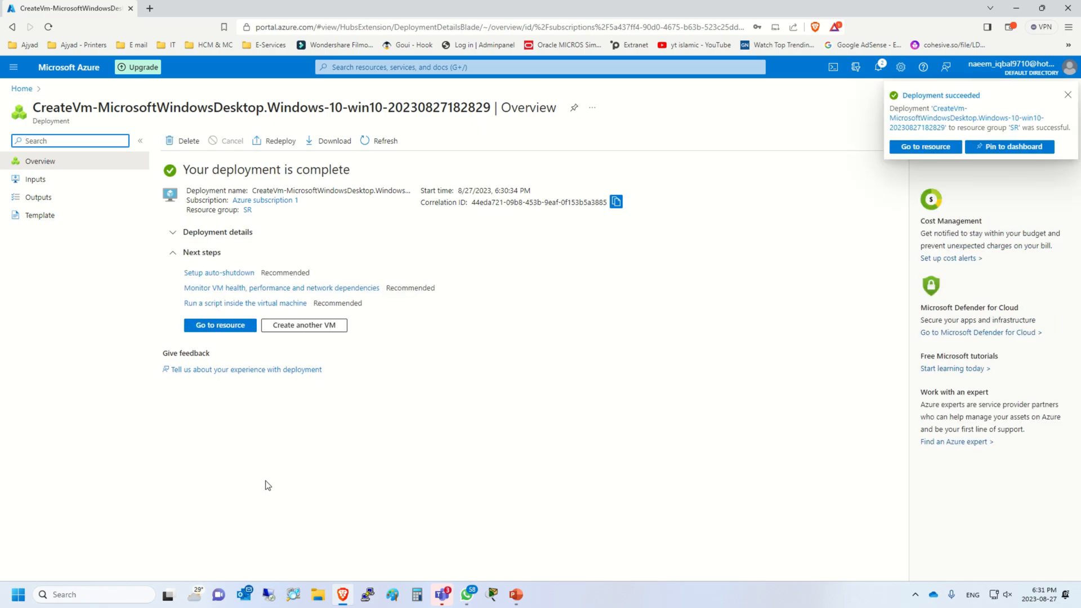
{"action": "left_click", "coordinate": [1067, 95]}
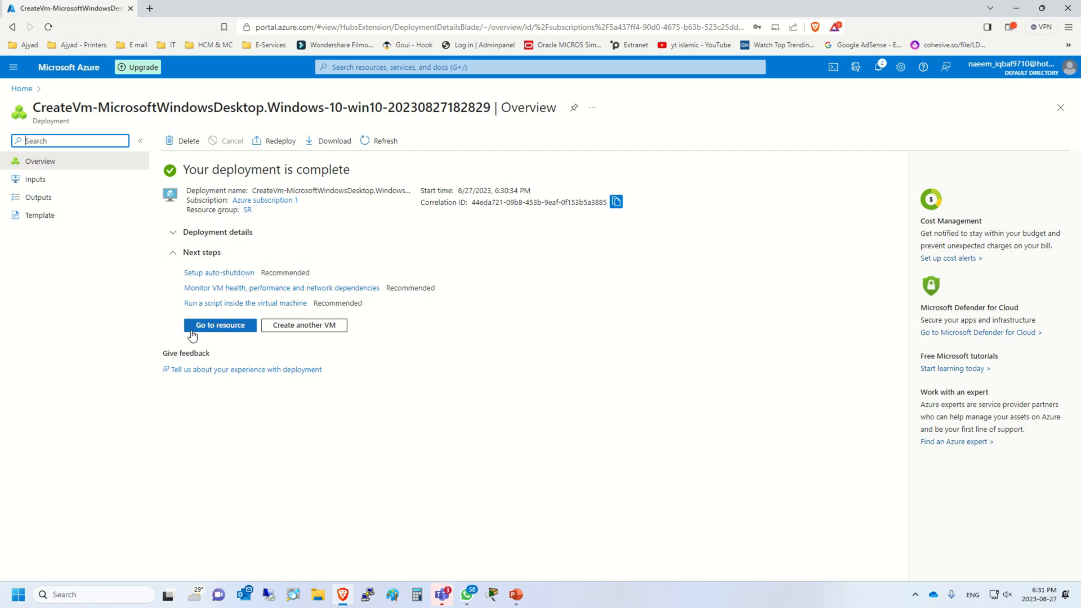
{"action": "left_click", "coordinate": [220, 324]}
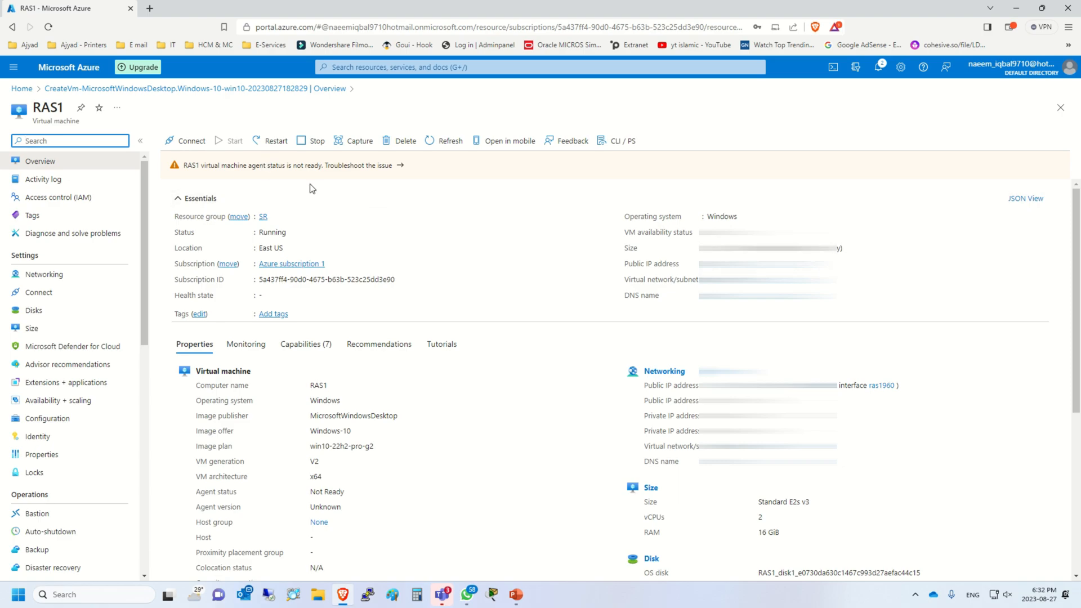
{"action": "mouse_move", "coordinate": [192, 141]}
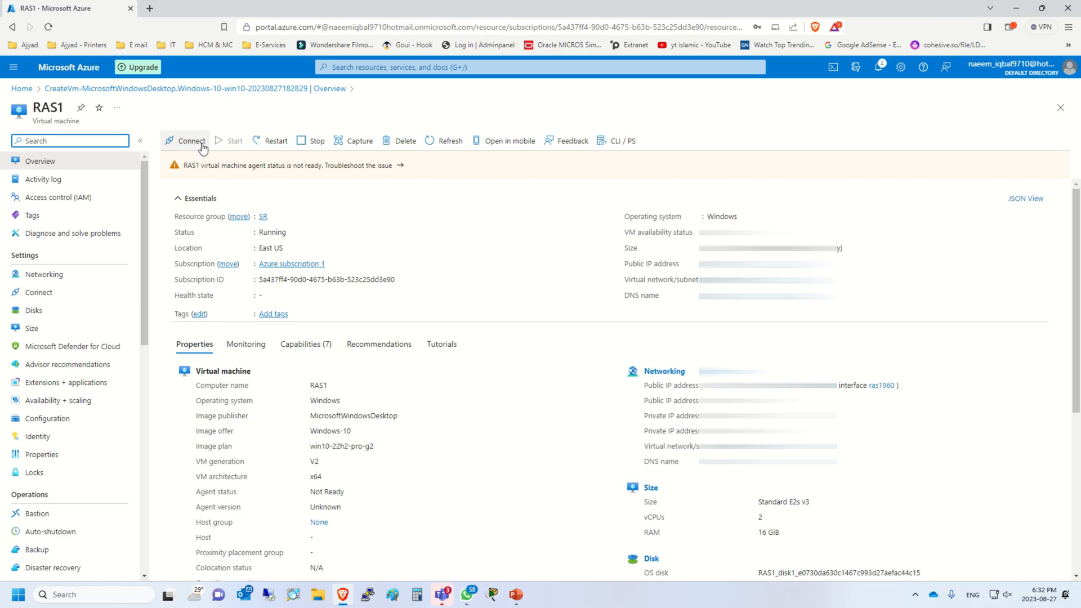
{"action": "mouse_move", "coordinate": [191, 141]}
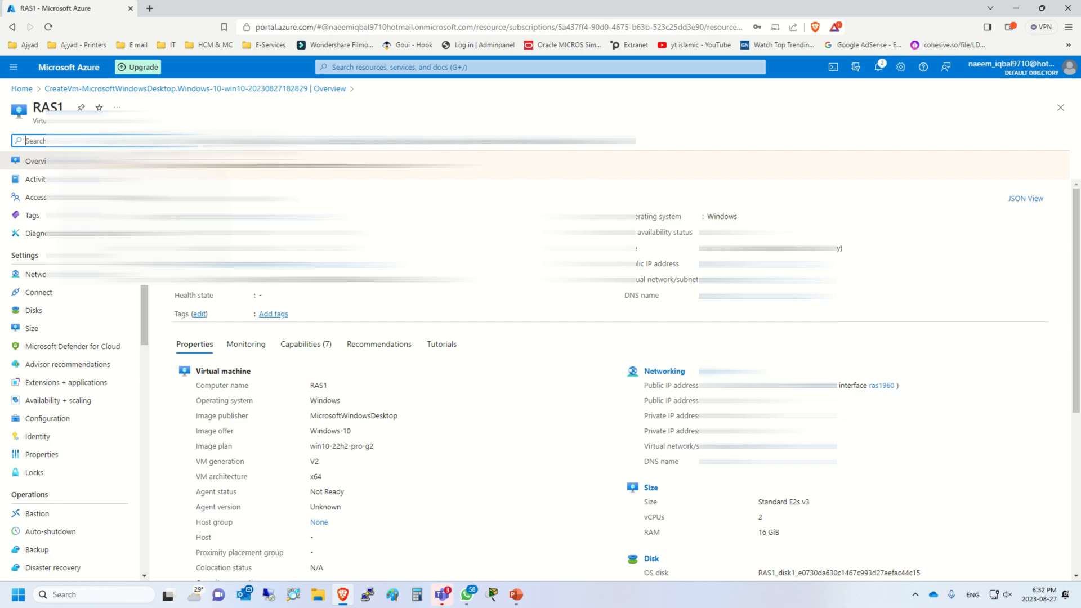
- Open the Connect page for RAS1 to reach the native RDP option
{"action": "left_click", "coordinate": [38, 292]}
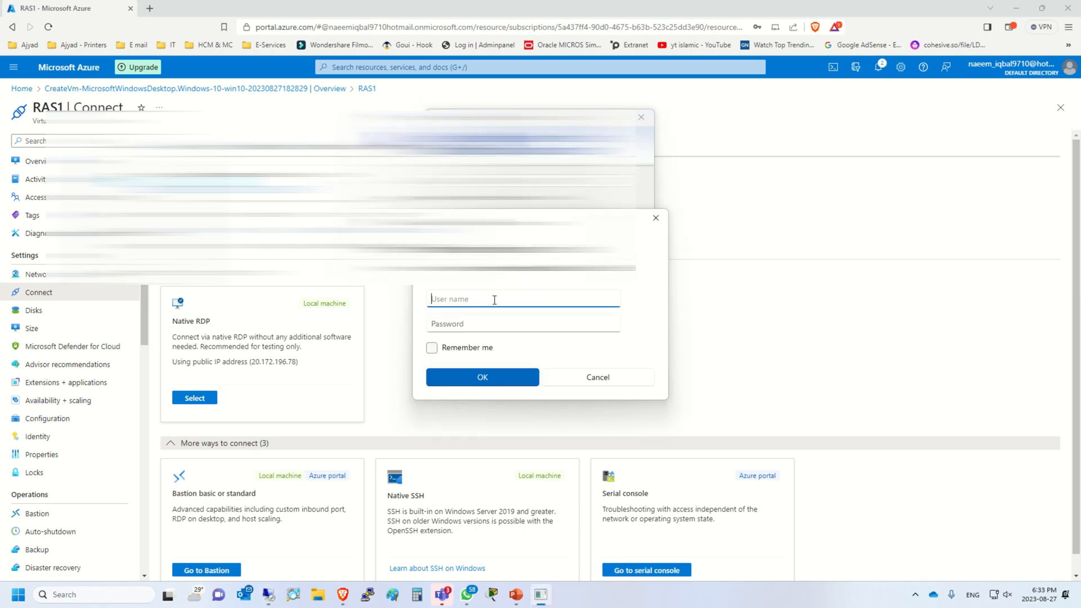
- Sign in to the RAS1 remote session as 'rizwankha' with the admin password
{"action": "type", "text": "r"}
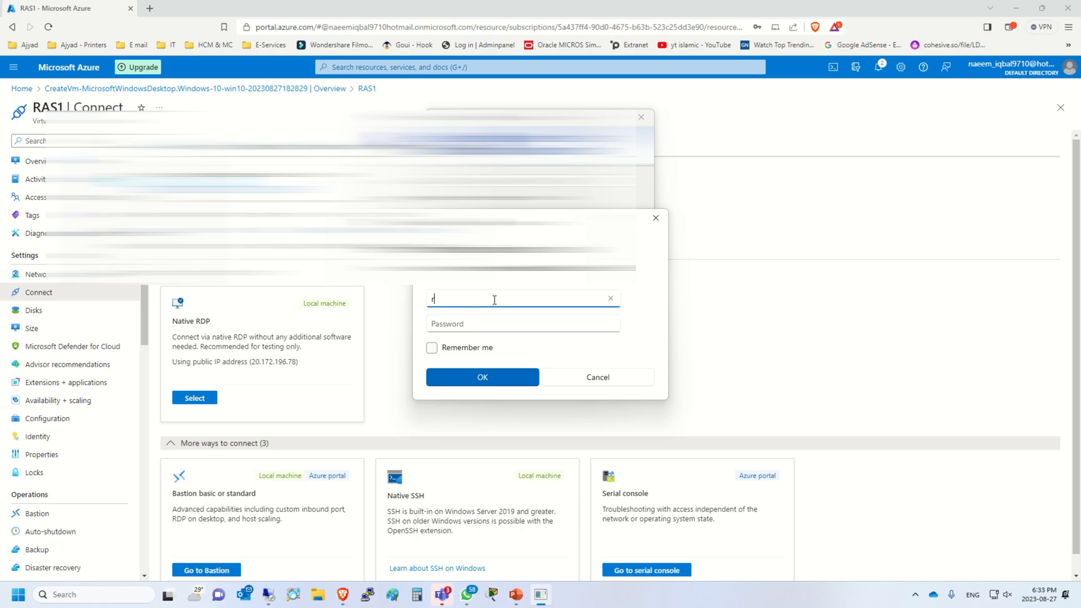
{"action": "type", "text": "izwankhan"}
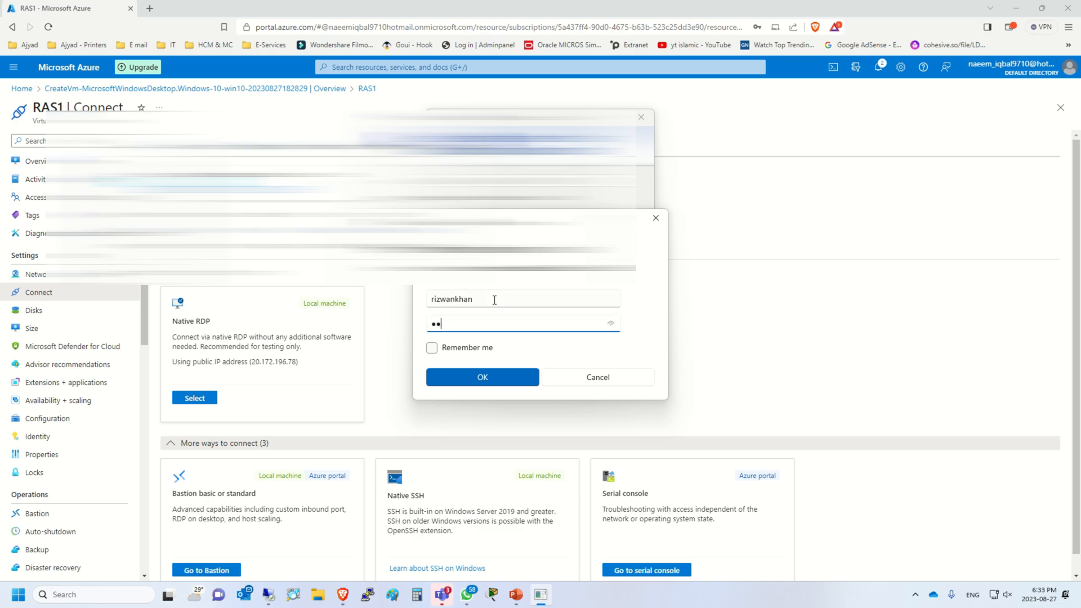
{"action": "key", "text": "Backspace"}
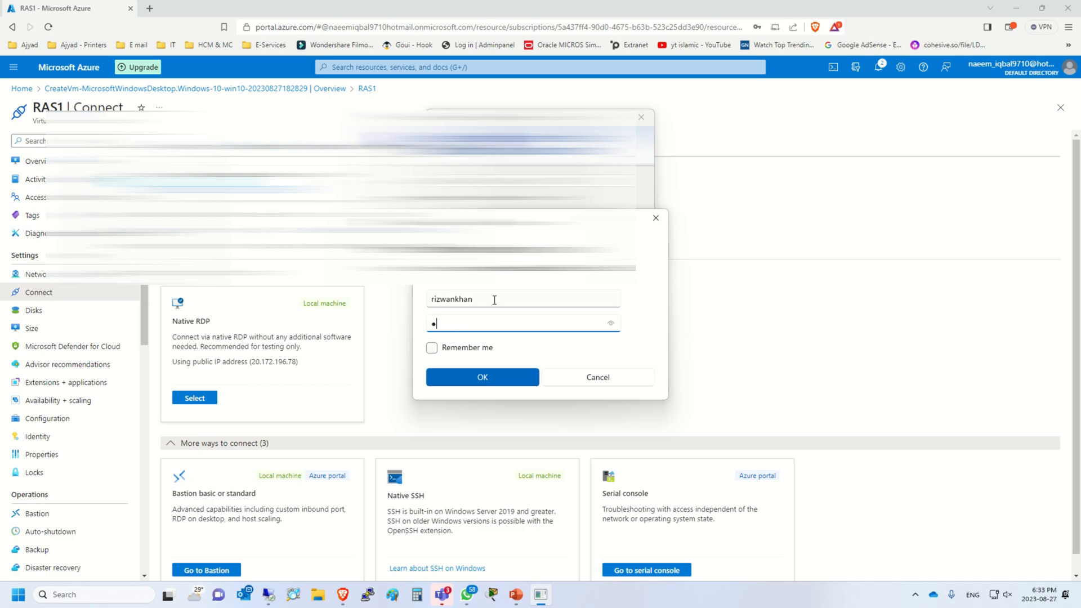
{"action": "type", "text": "password"}
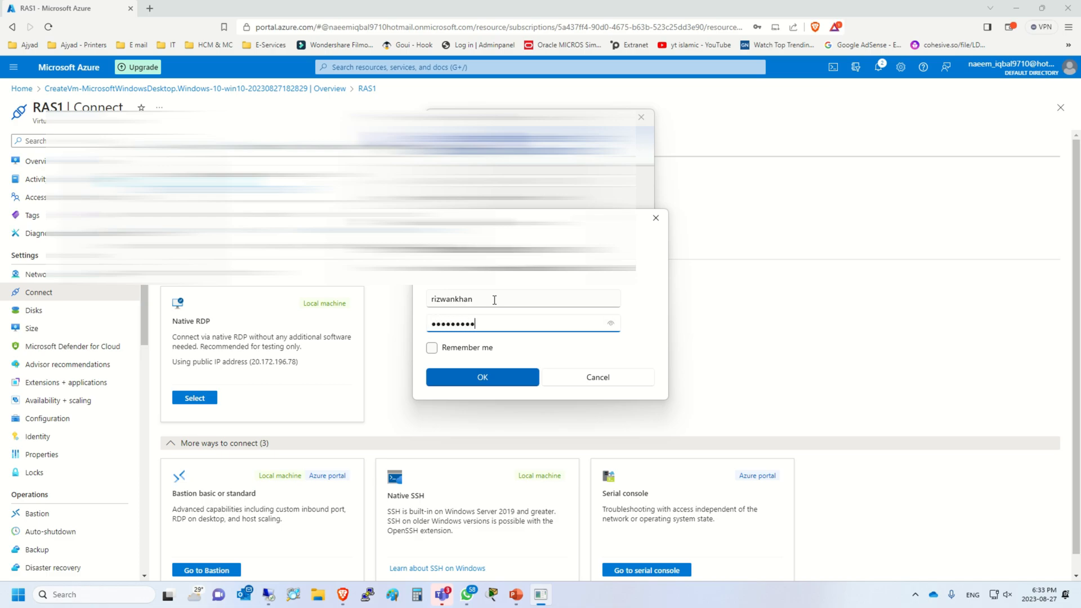
{"action": "type", "text": "password"}
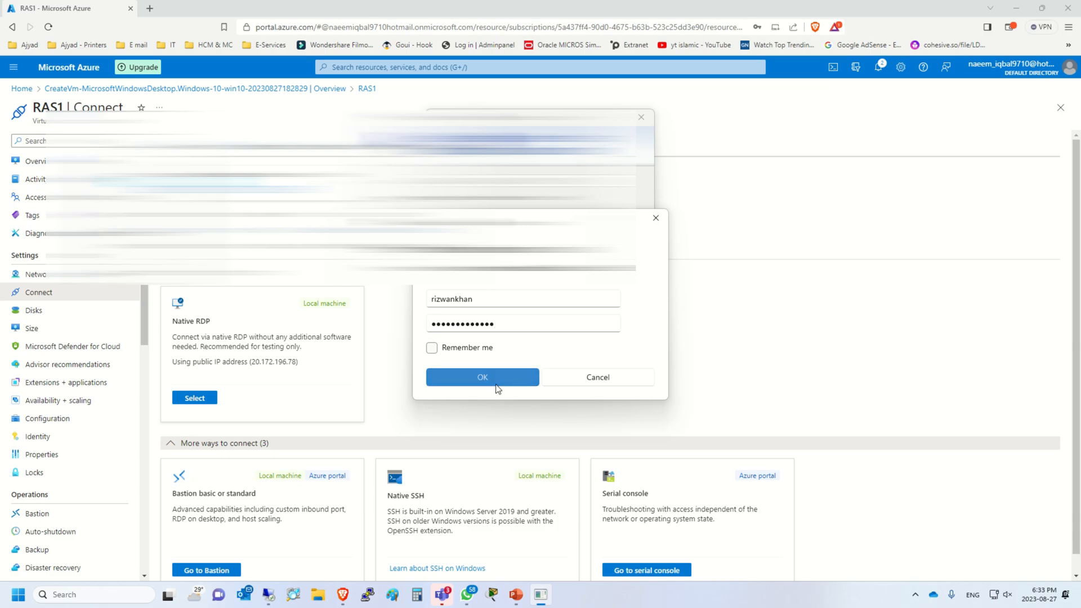
{"action": "left_click", "coordinate": [482, 377]}
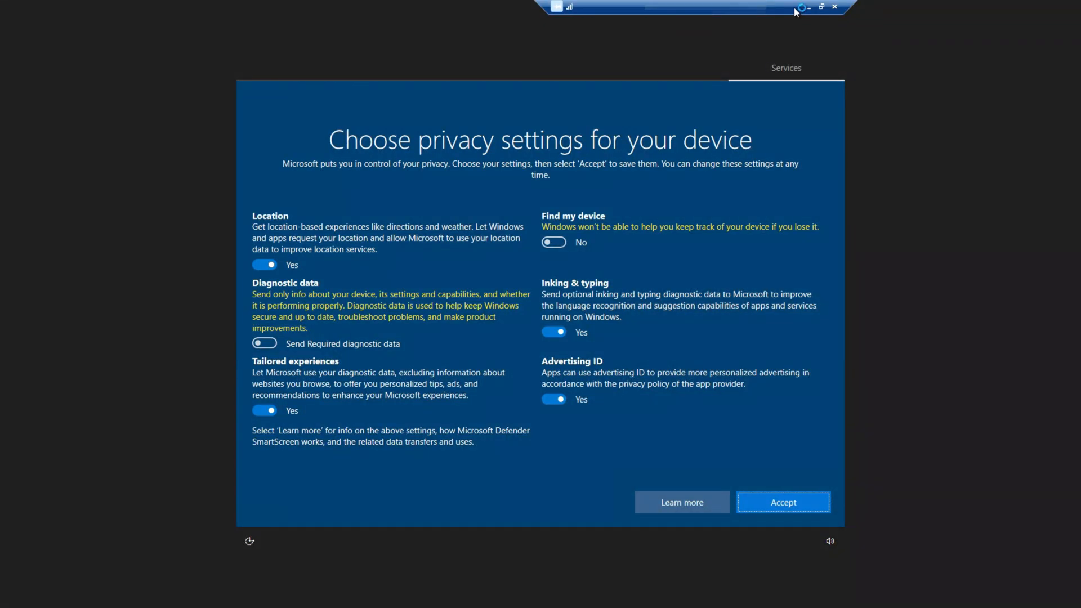
- Accept the device privacy settings so the VM's Windows 10 desktop loads
{"action": "left_click", "coordinate": [782, 502]}
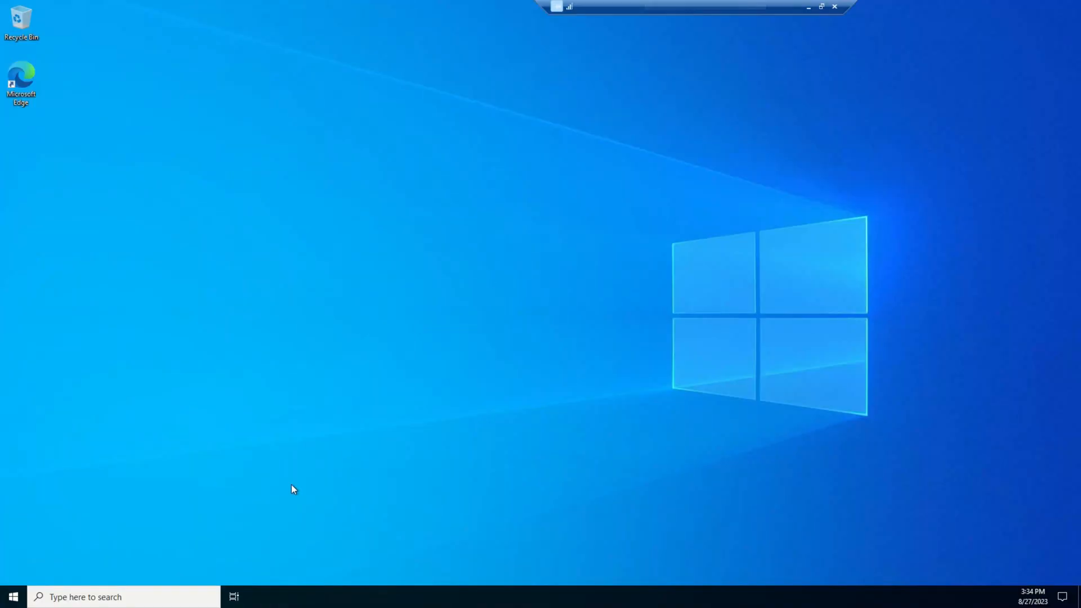
{"action": "mouse_move", "coordinate": [158, 469]}
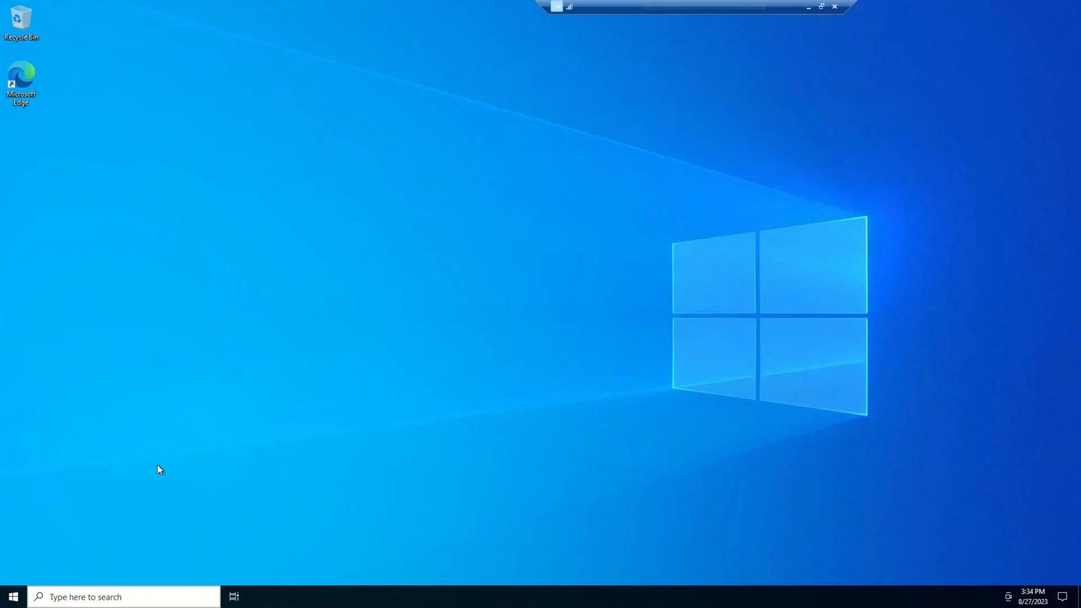
{"action": "mouse_move", "coordinate": [441, 405]}
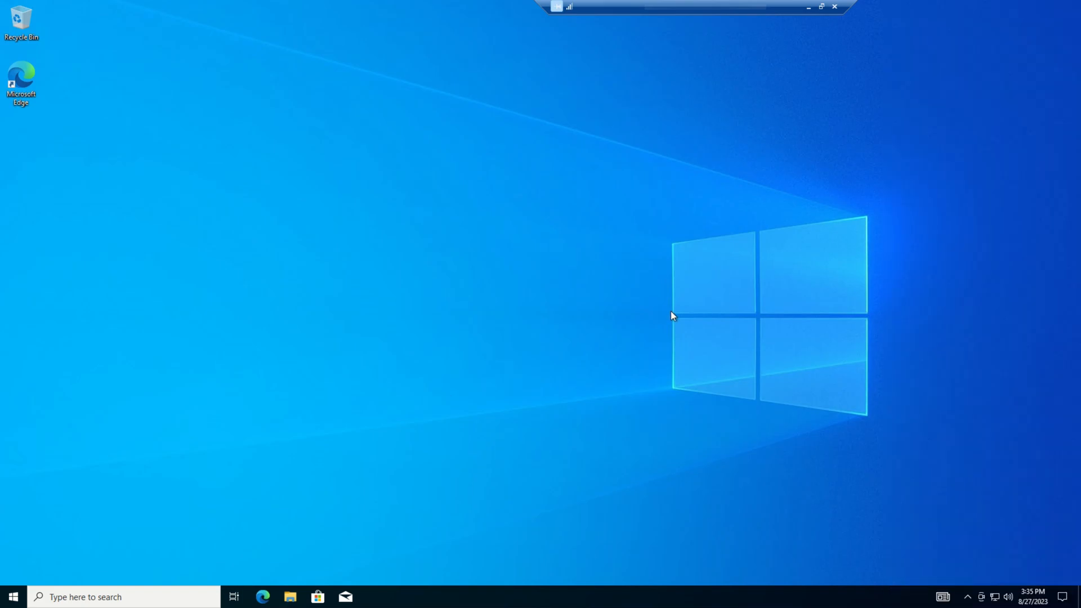
{"action": "mouse_move", "coordinate": [467, 315]}
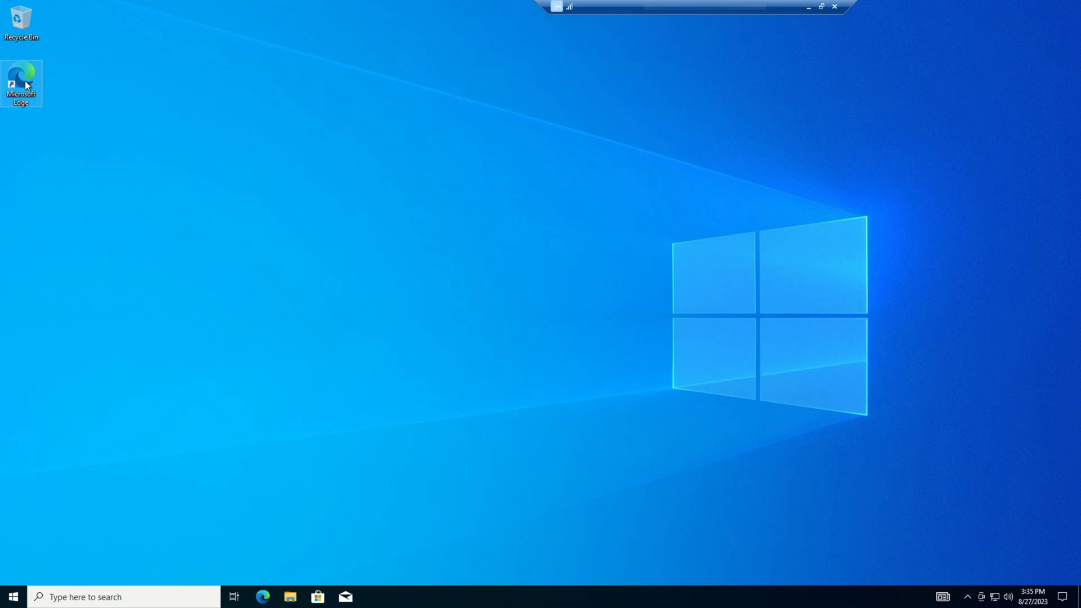
{"action": "mouse_move", "coordinate": [59, 69]}
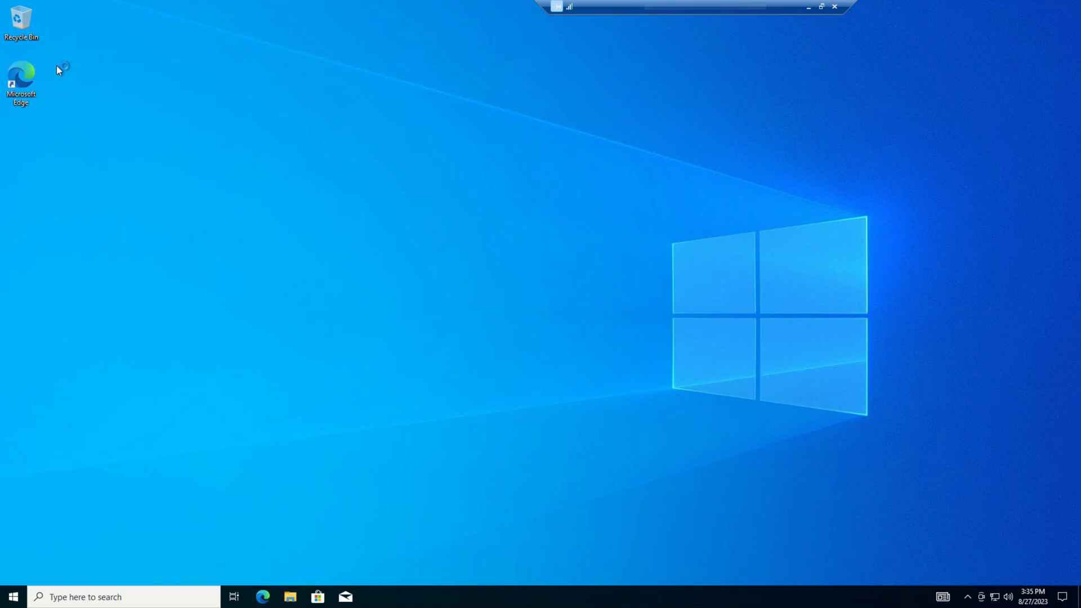